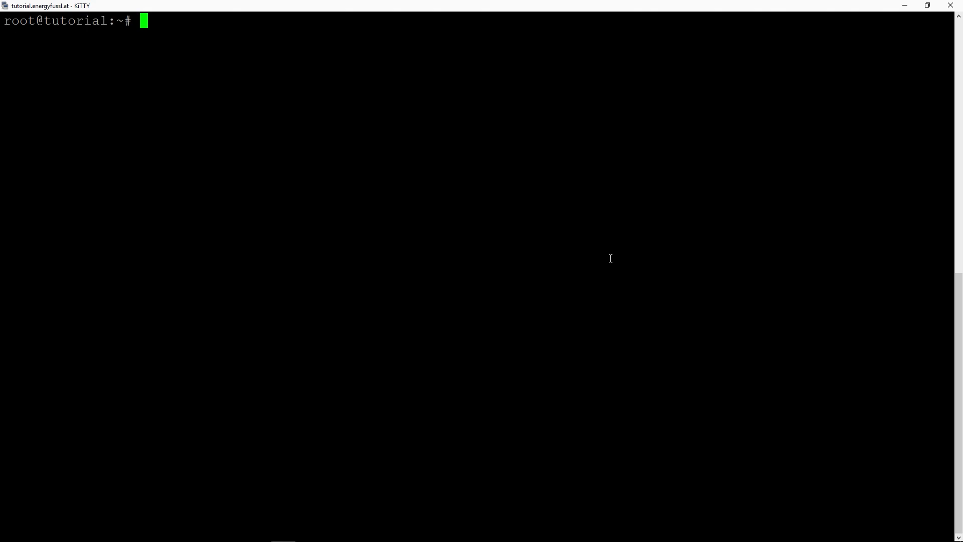
# - Update and upgrade the server's Debian packages with apt-get, then clear the terminal
pyautogui.write('apt-get u')
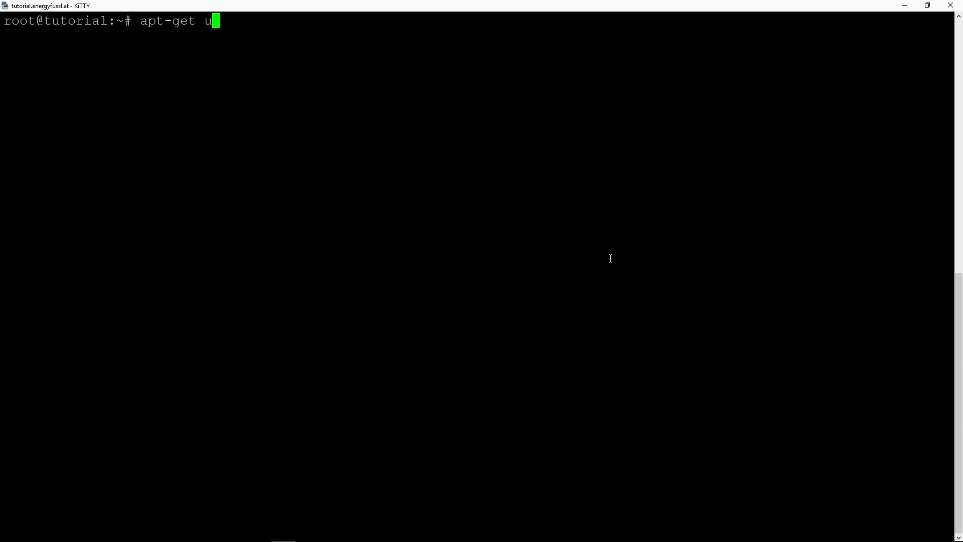
pyautogui.write('pdate && apt-get upgrade')
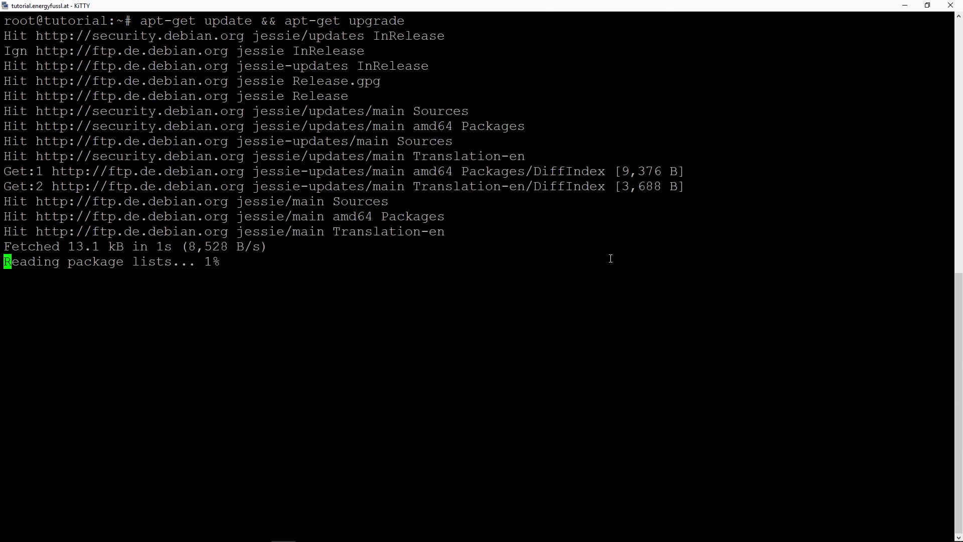
pyautogui.write('clear')
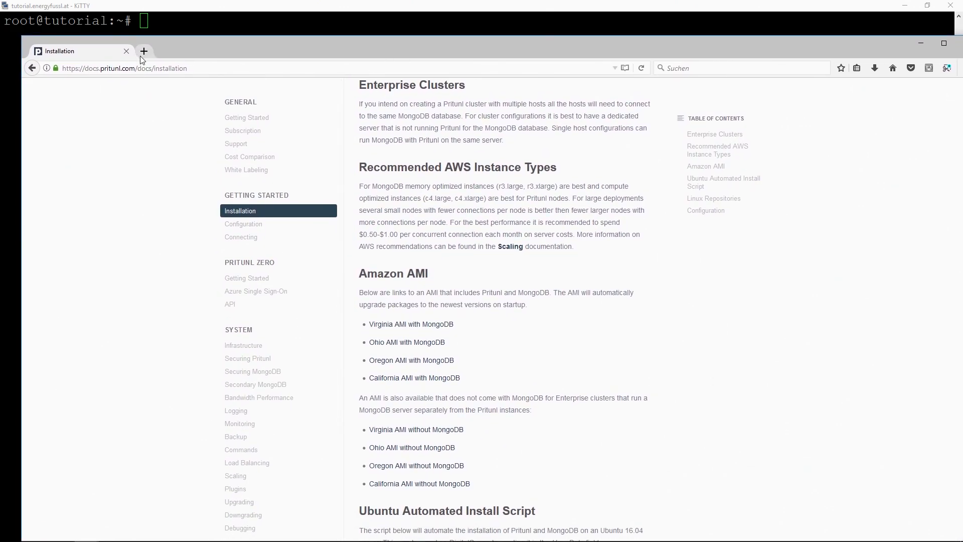
# - Find the Debian Jessie section in Pritunl Docs and select its install commands
pyautogui.scroll(-3)
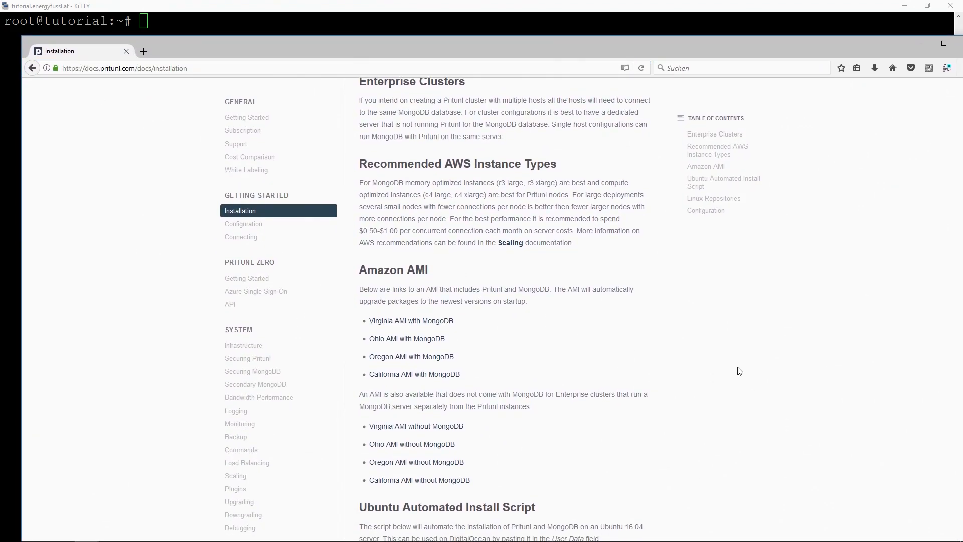
pyautogui.scroll(-3)
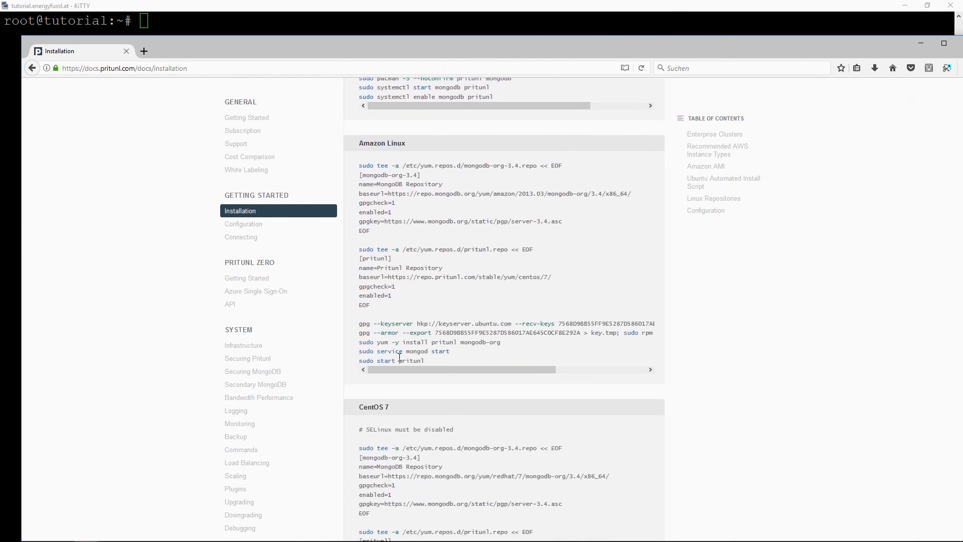
pyautogui.scroll(-3)
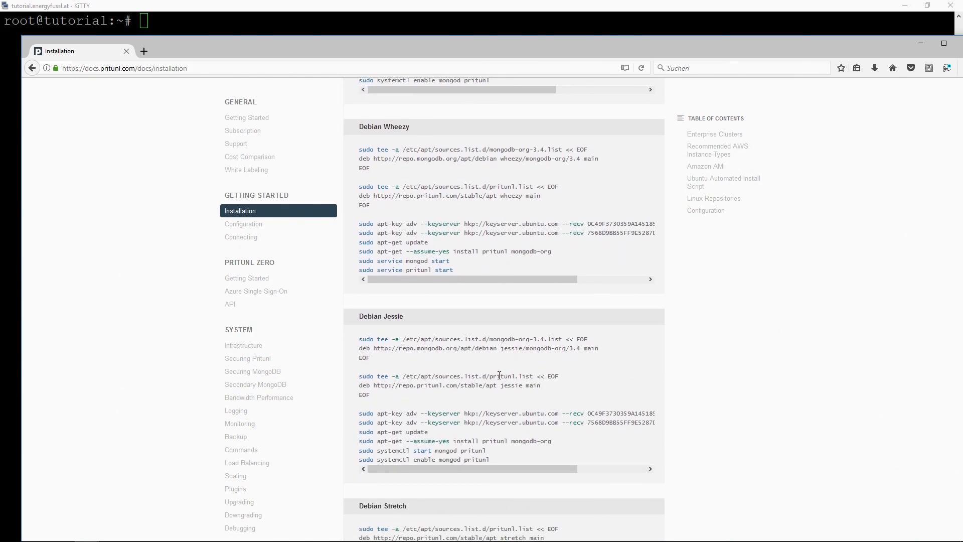
pyautogui.scroll(-3)
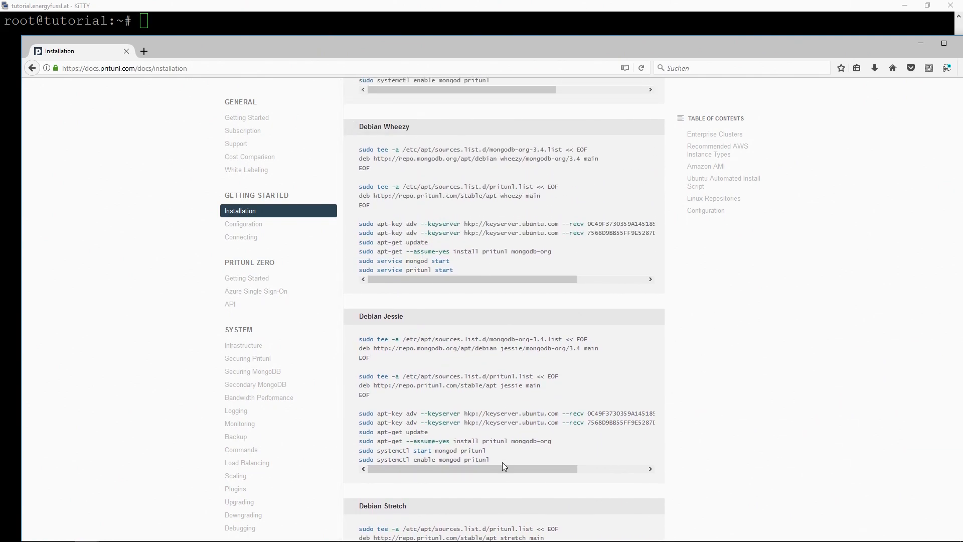
pyautogui.moveTo(359, 339); pyautogui.dragTo(489, 459)
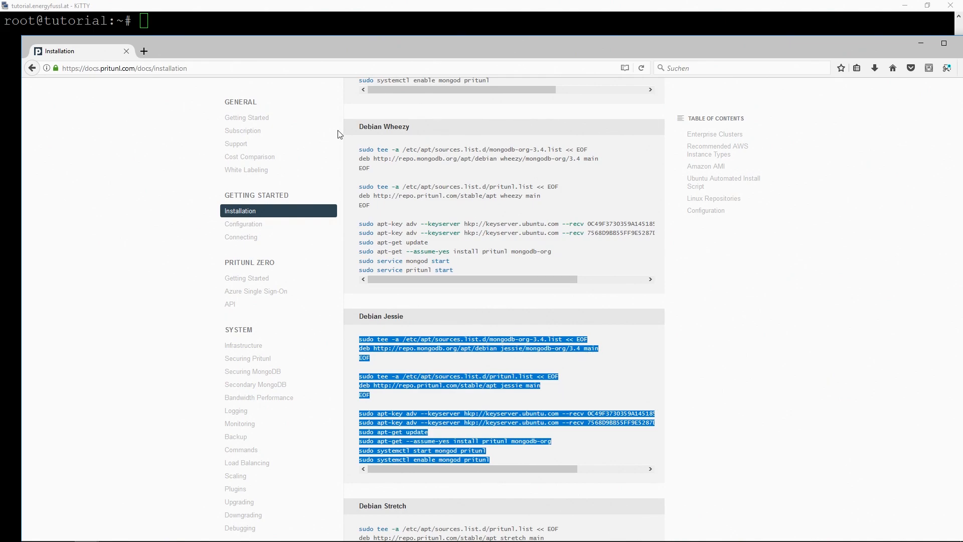
pyautogui.scroll(-3)
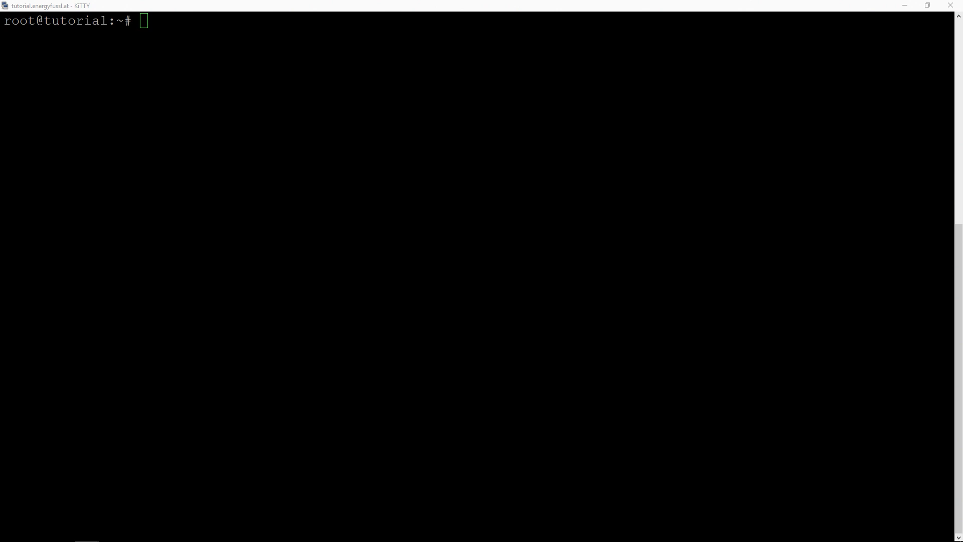
# - Create install.sh in nano, chmod it to 777, and run ./install.sh
pyautogui.write('nano')
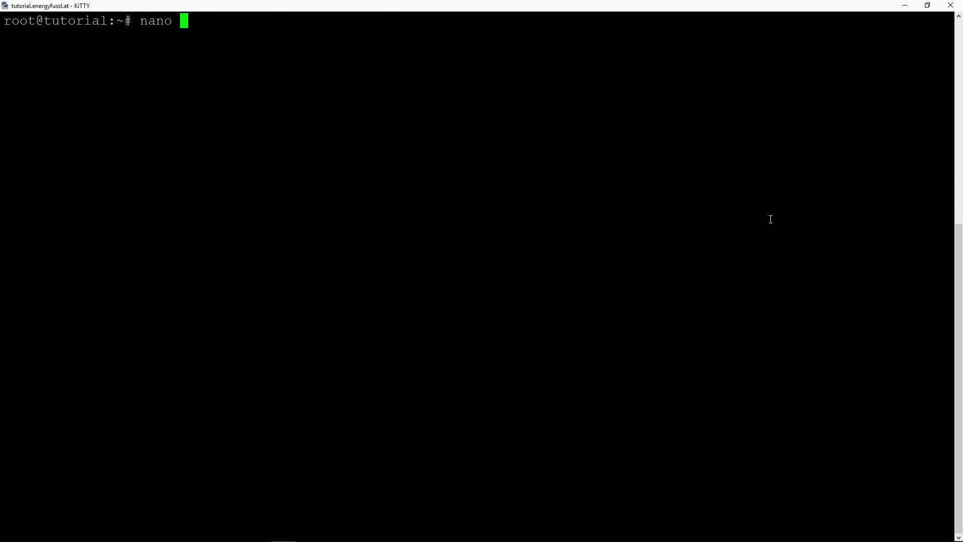
pyautogui.write('install.s')
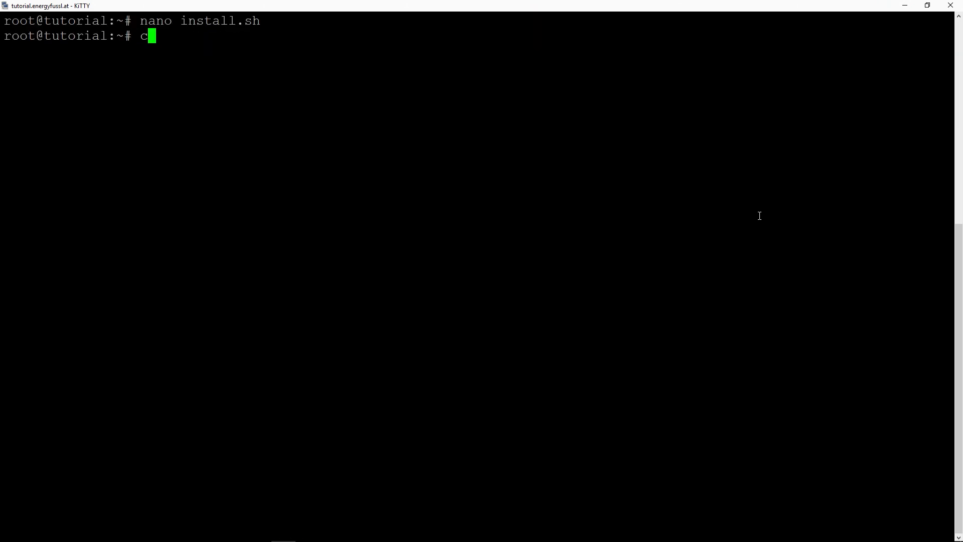
pyautogui.write('hmod 77')
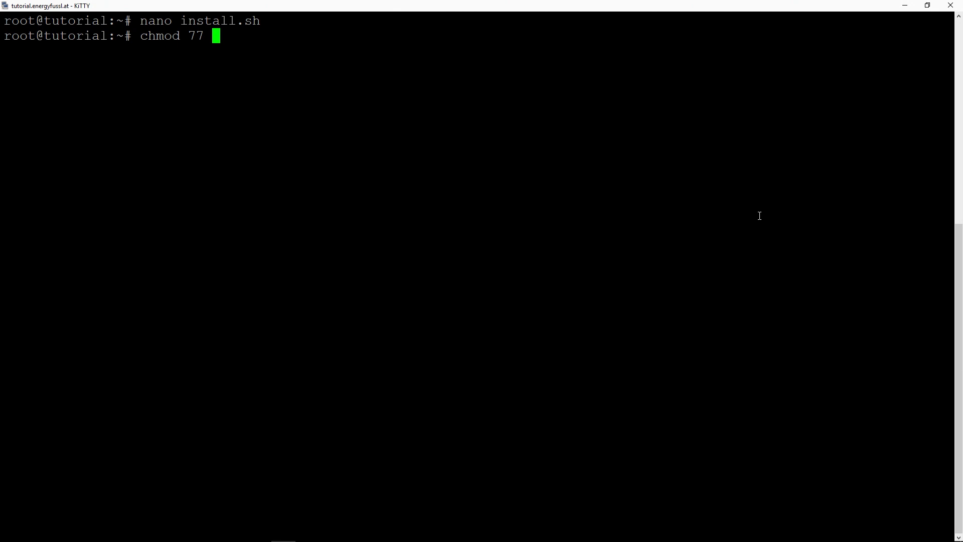
pyautogui.write('7 install.sh')
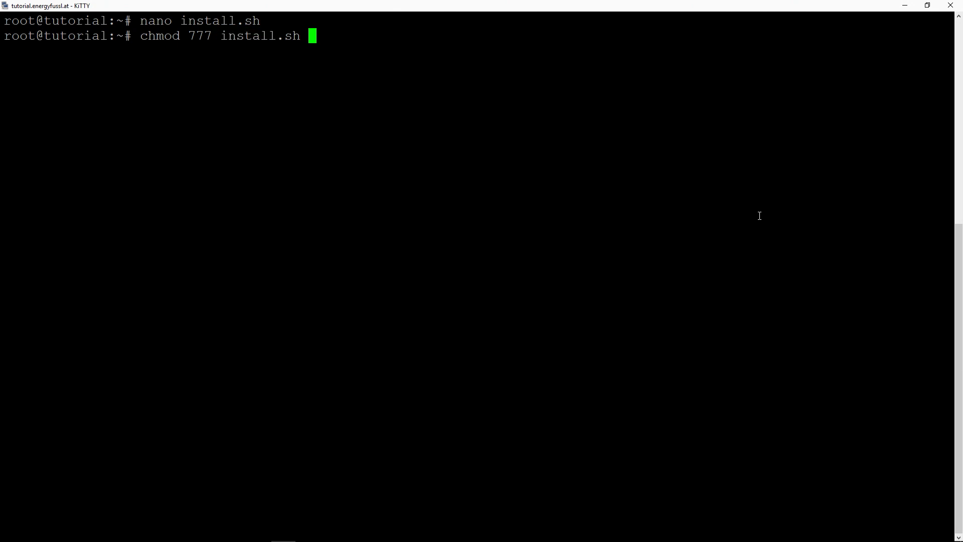
pyautogui.write('.')
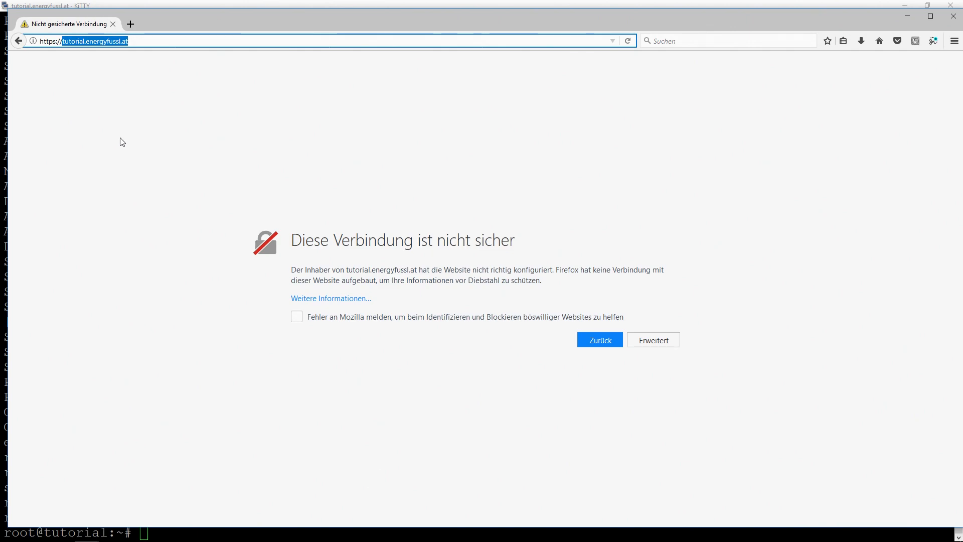
# - Add a permanent Firefox security exception for the server's self-signed certificate
pyautogui.click(73, 41)
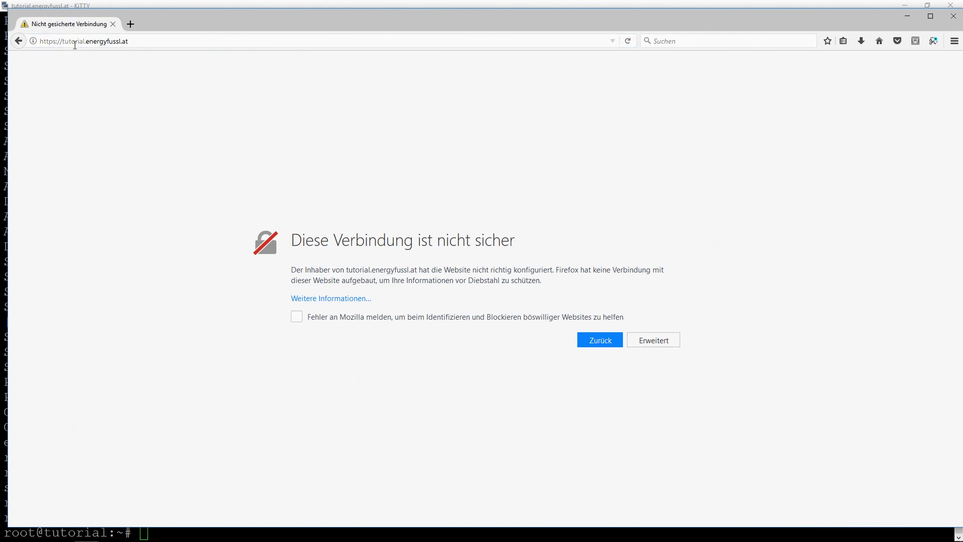
pyautogui.click(653, 339)
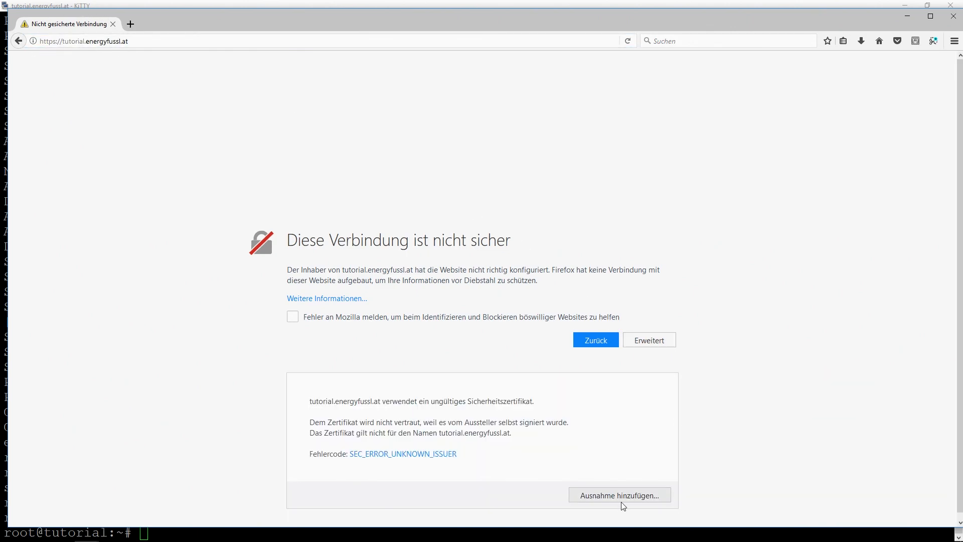
pyautogui.click(619, 495)
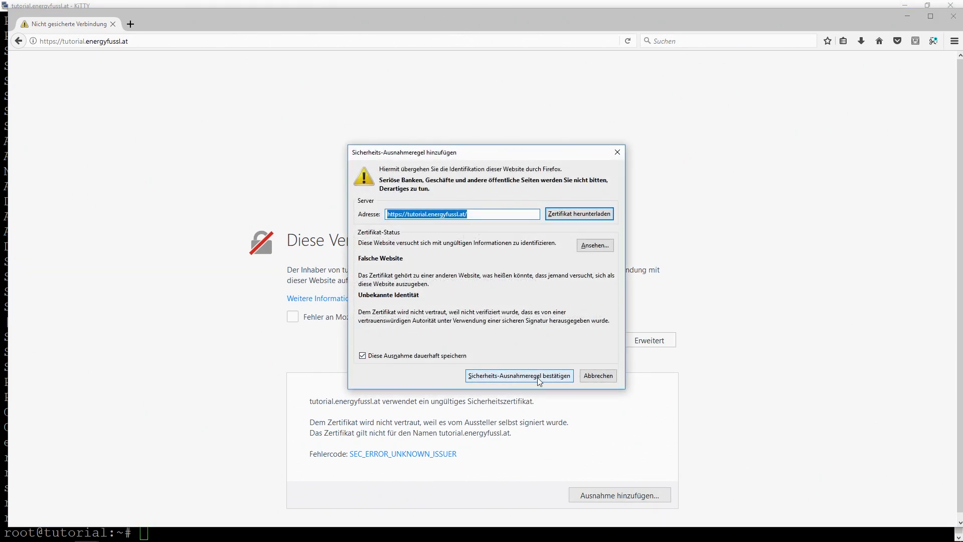
pyautogui.moveTo(532, 382)
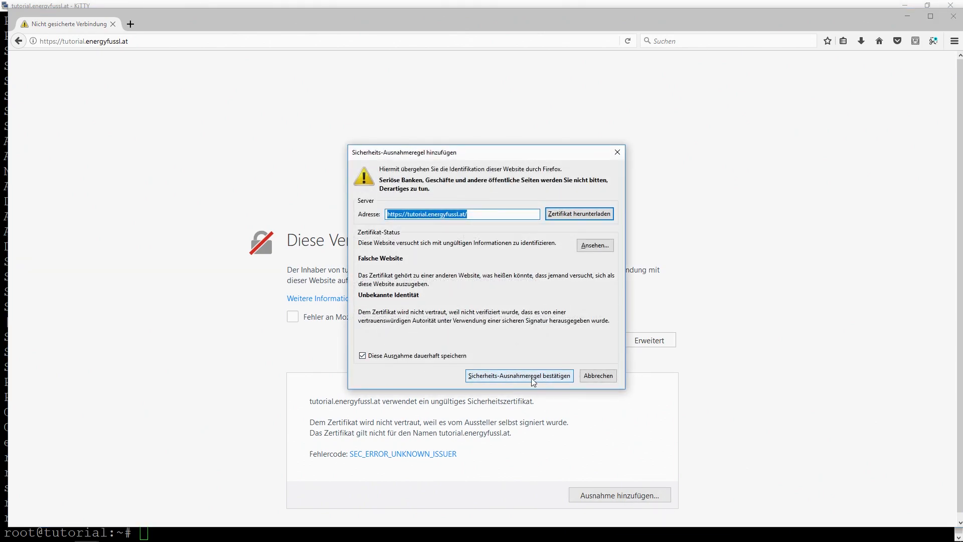
pyautogui.click(518, 375)
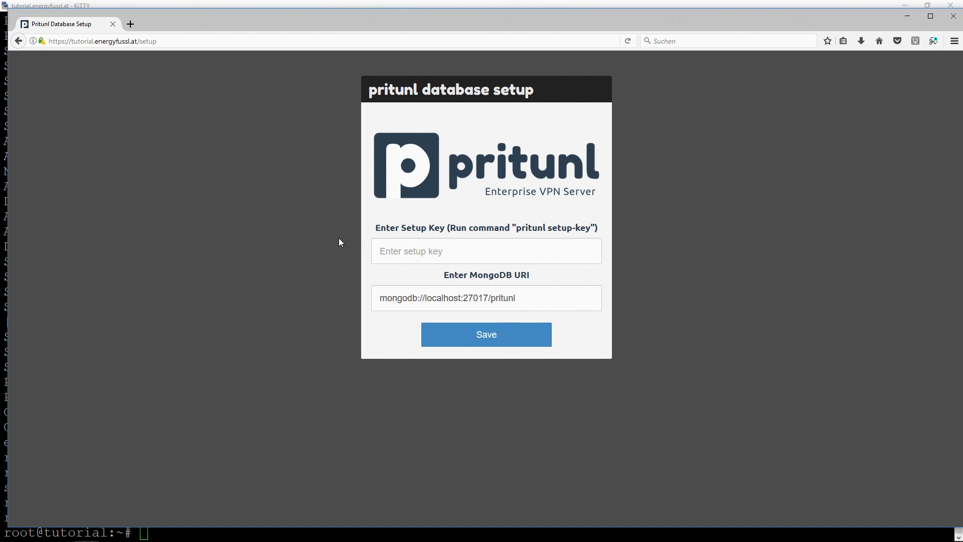
pyautogui.click(486, 251)
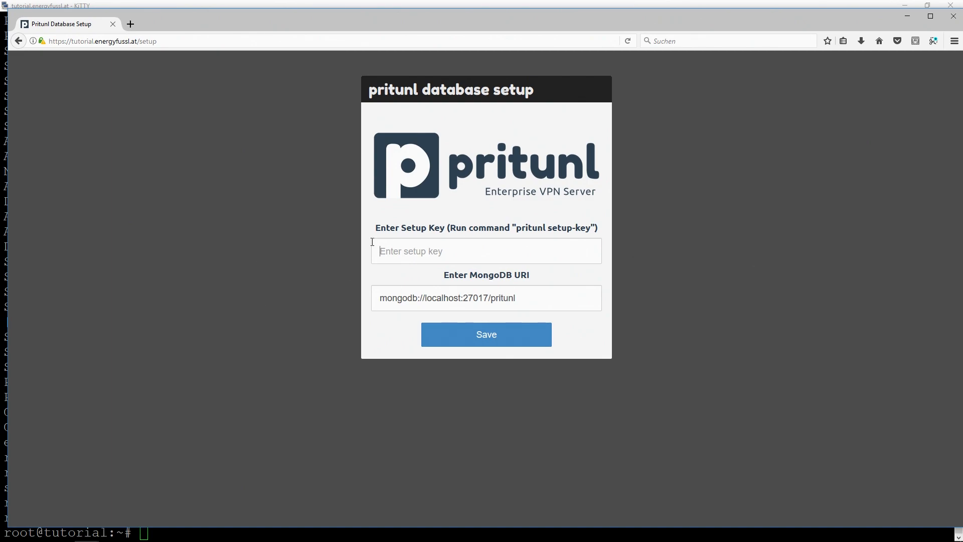
pyautogui.moveTo(517, 233)
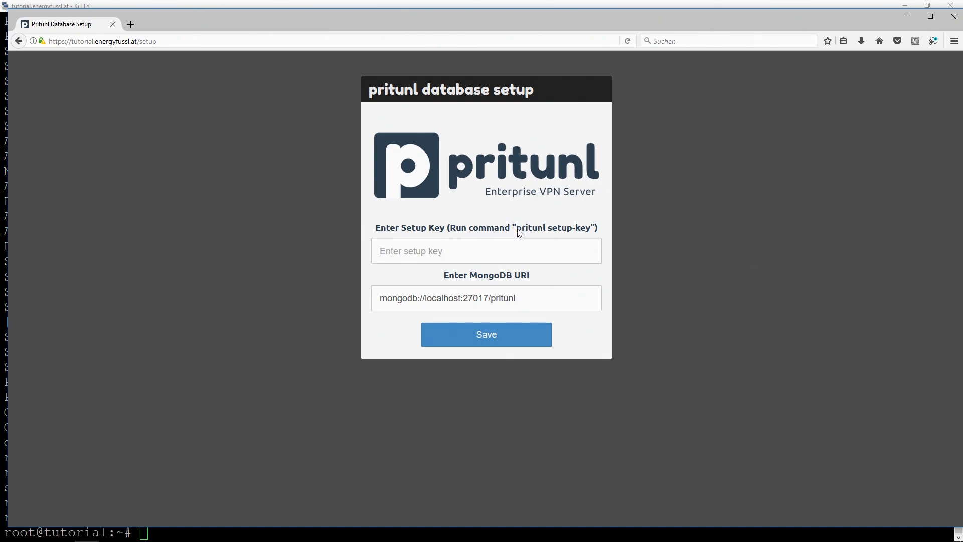
pyautogui.rightClick(553, 227)
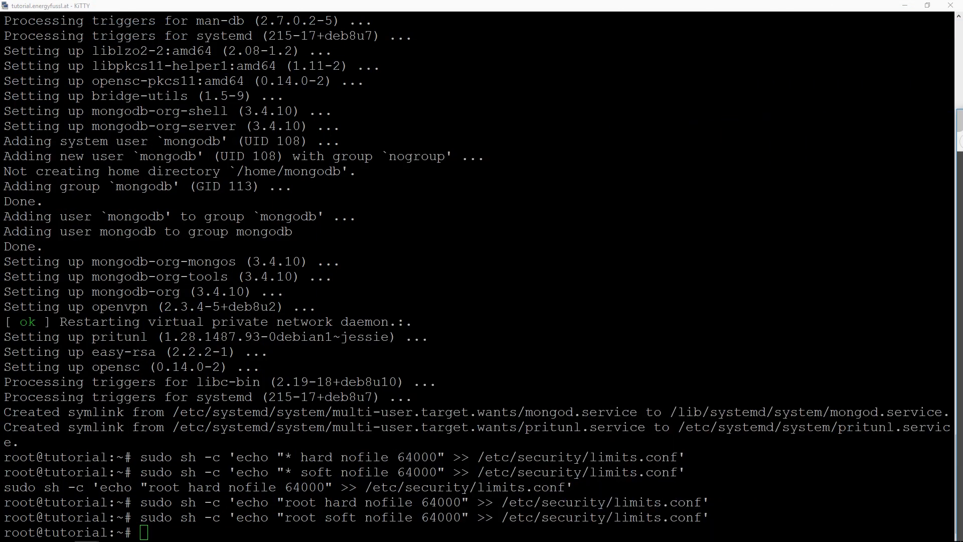
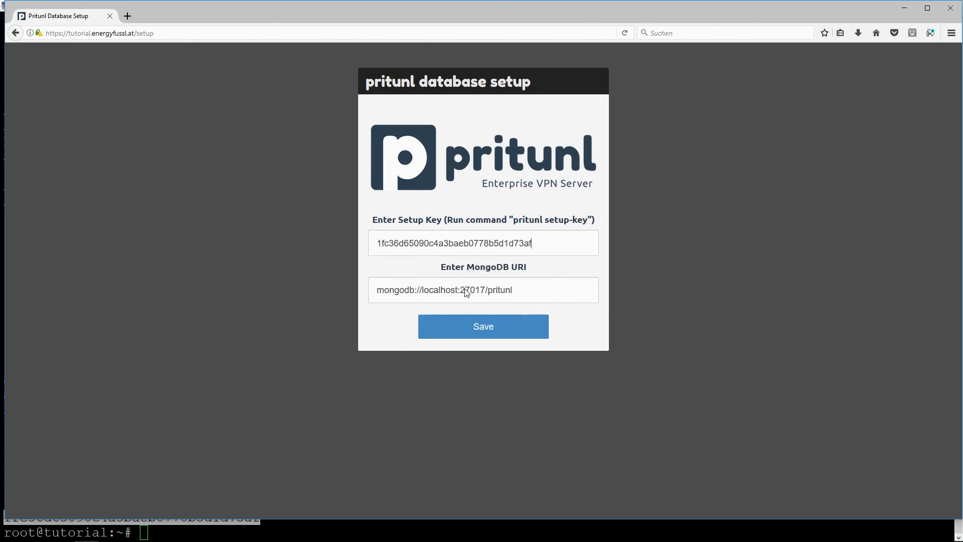
pyautogui.click(484, 326)
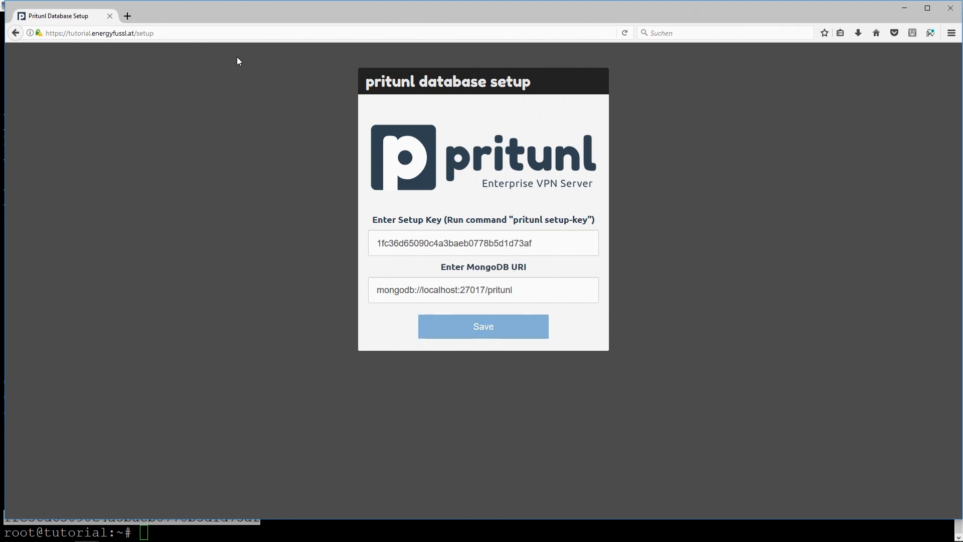
pyautogui.moveTo(721, 252)
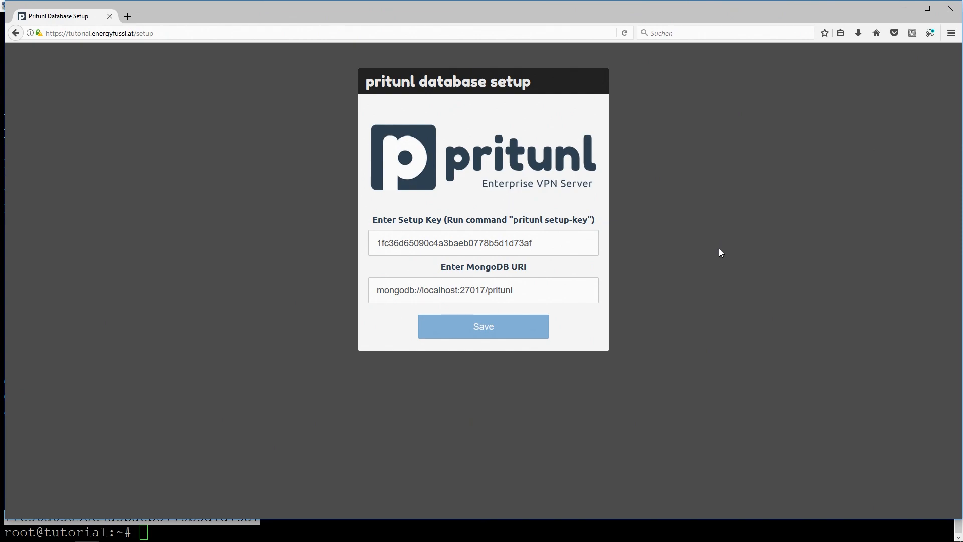
pyautogui.click(483, 326)
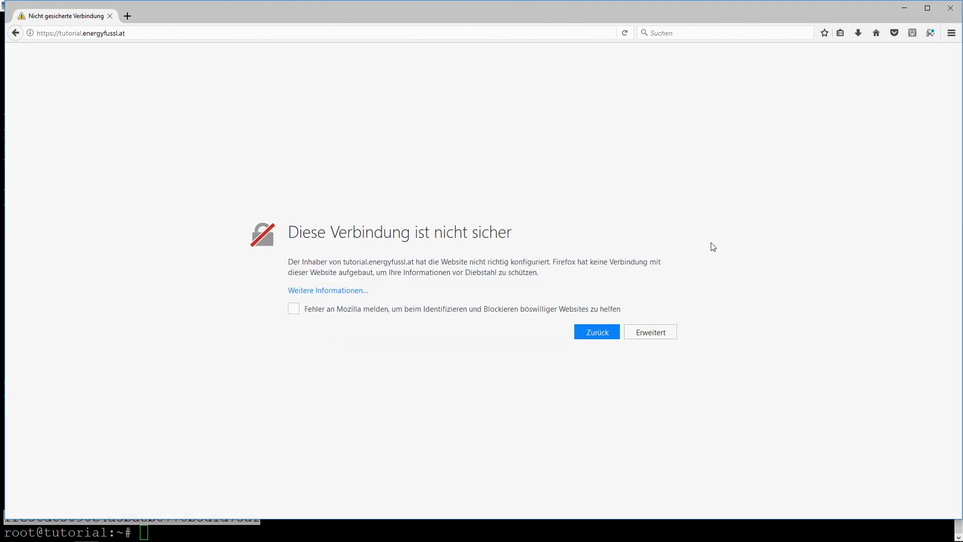
# - Confirm a second security exception for the site's certificate
pyautogui.click(650, 331)
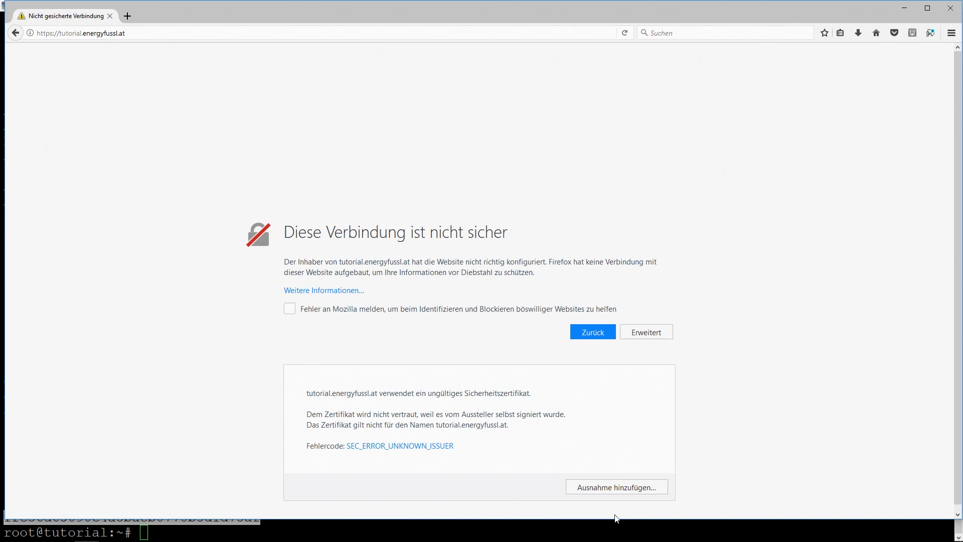
pyautogui.click(615, 486)
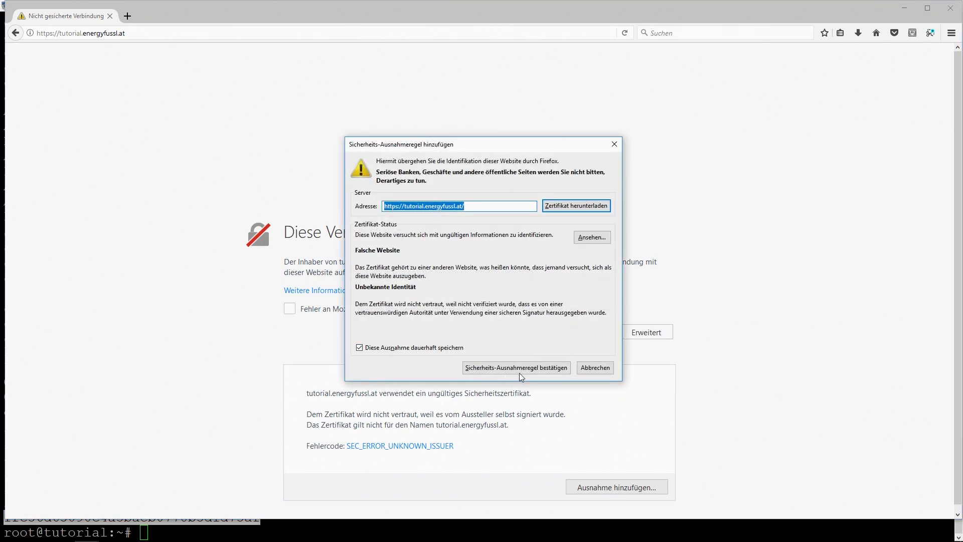
pyautogui.click(515, 367)
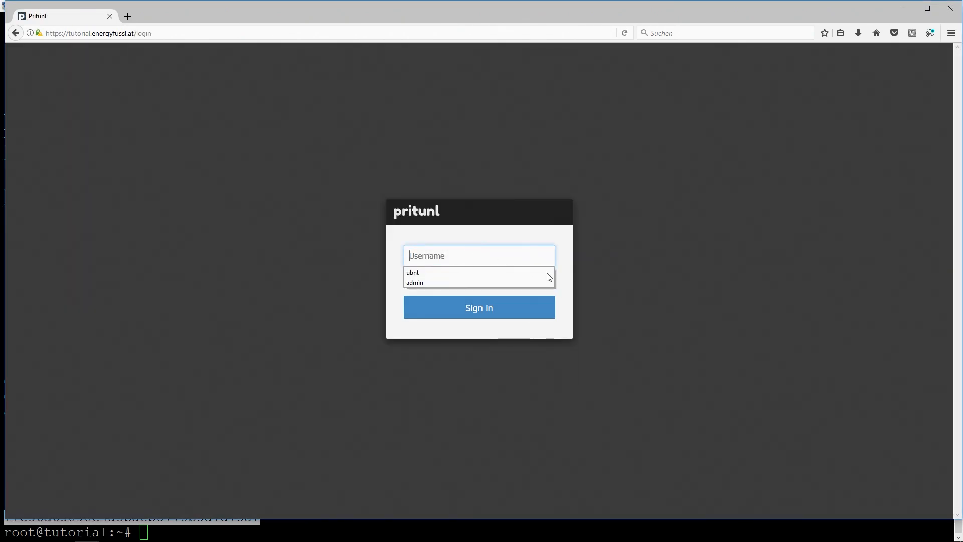
pyautogui.moveTo(680, 253)
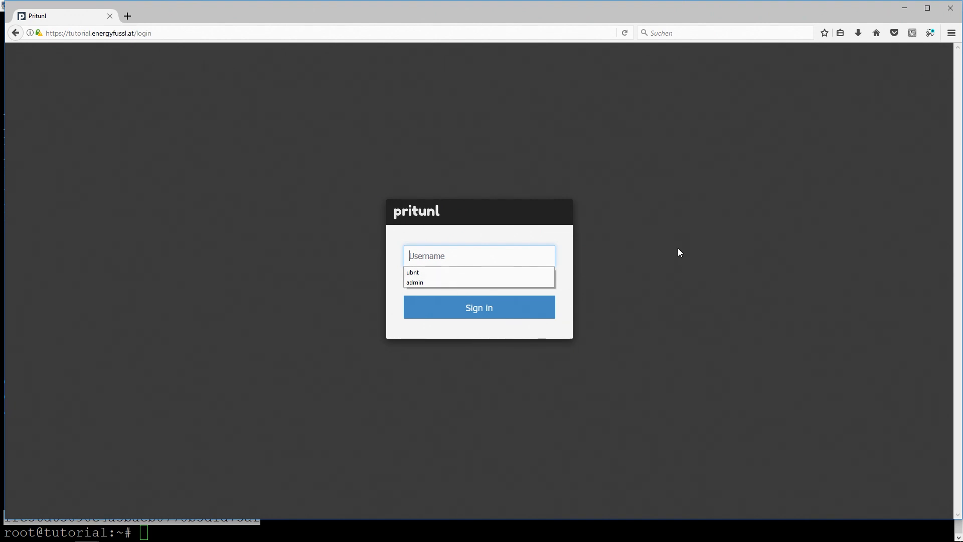
# - Sign in to the web console as user pritunl with the password
pyautogui.write('p')
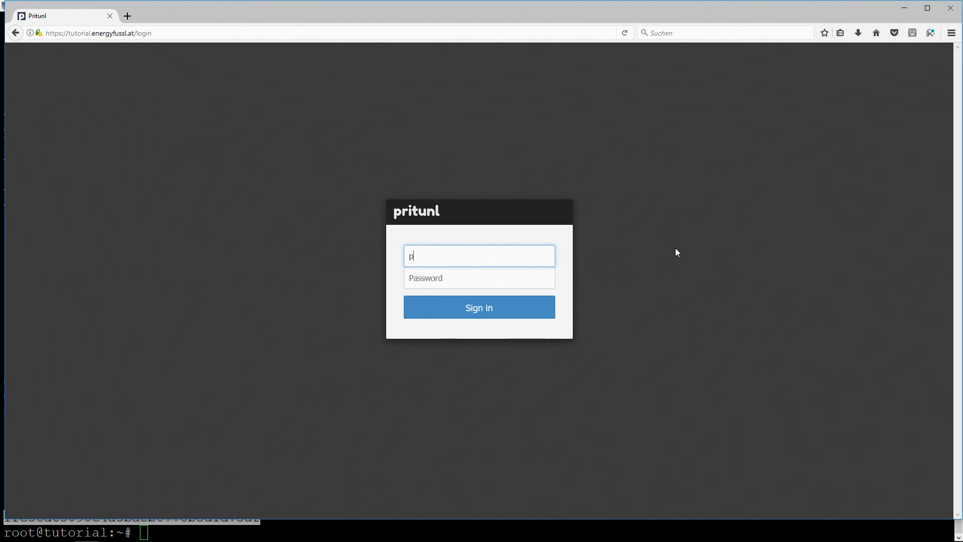
pyautogui.write('ritunl')
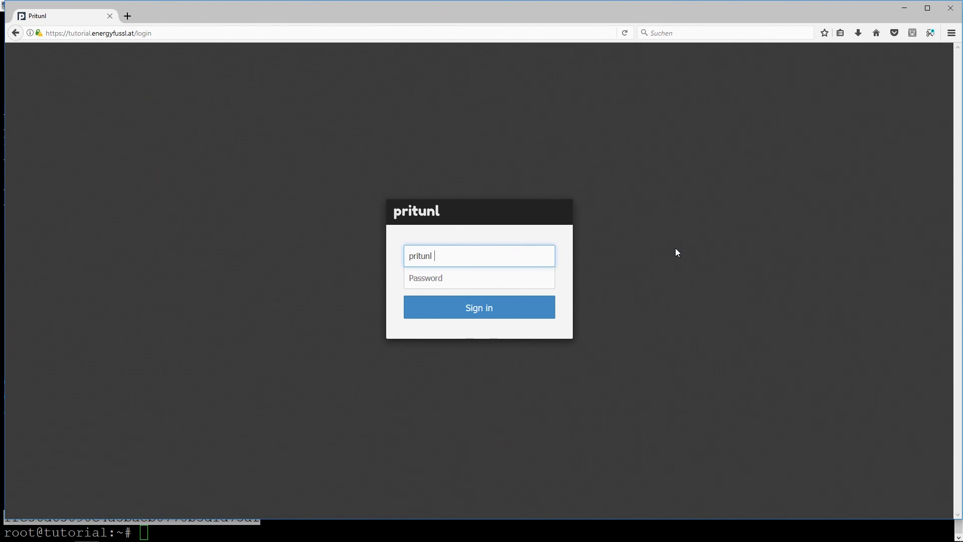
pyautogui.write('•••')
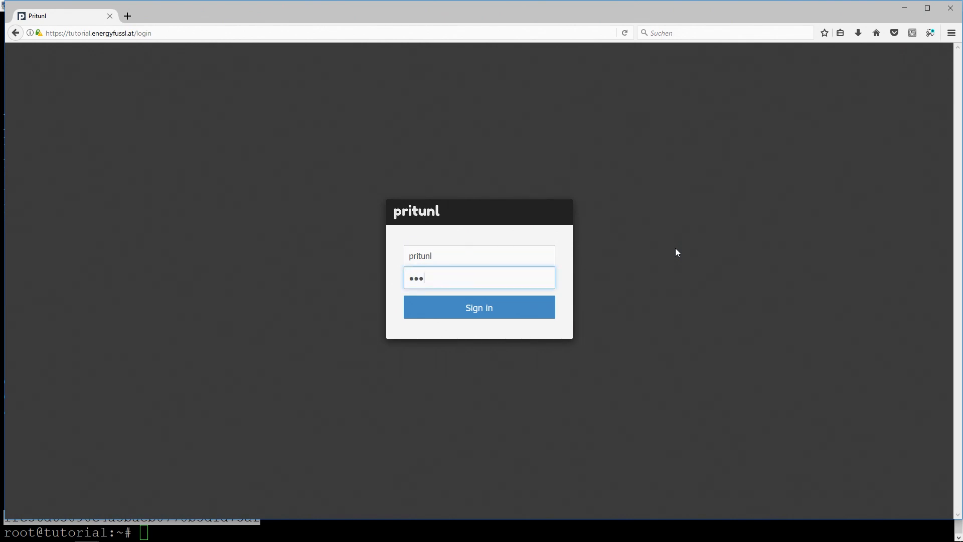
pyautogui.click(479, 307)
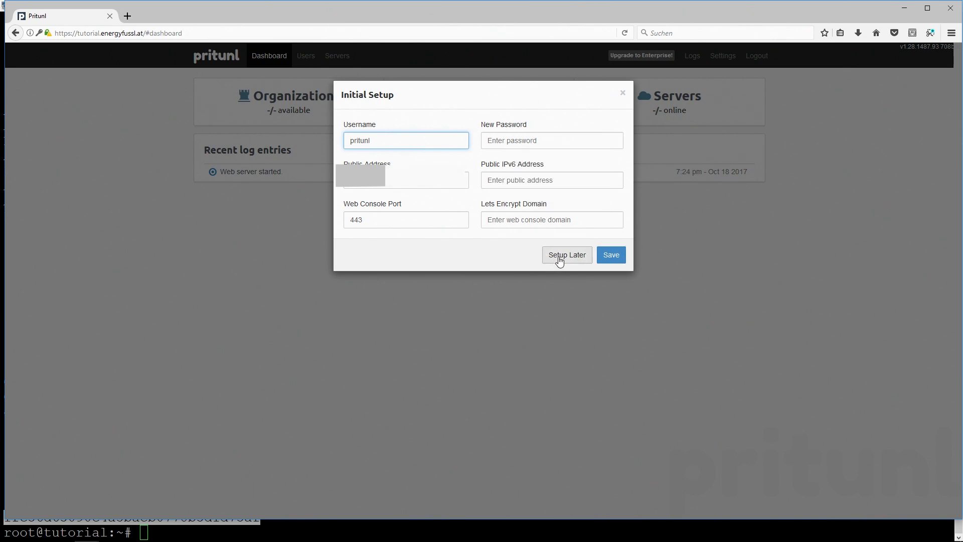
pyautogui.moveTo(588, 263)
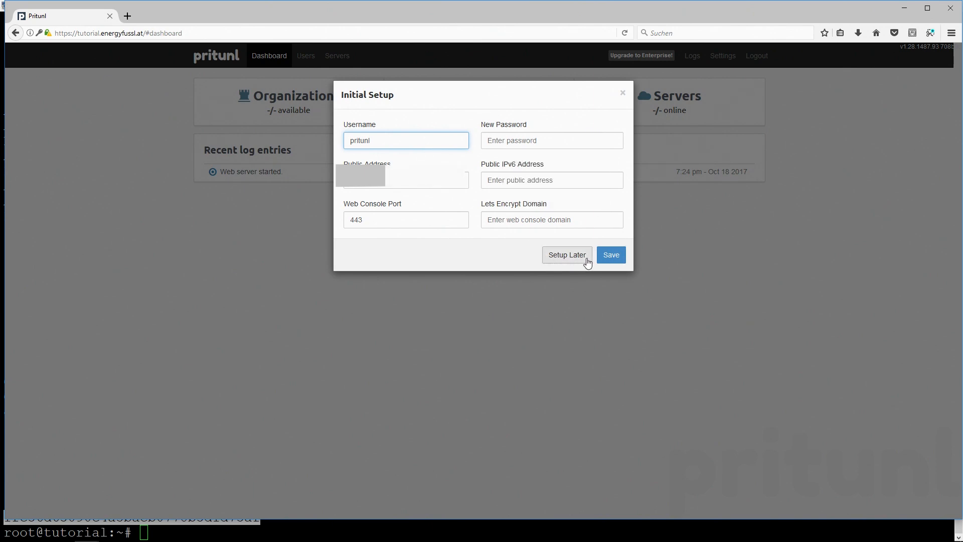
# - Choose Setup Later in the Initial Setup dialog
pyautogui.click(567, 254)
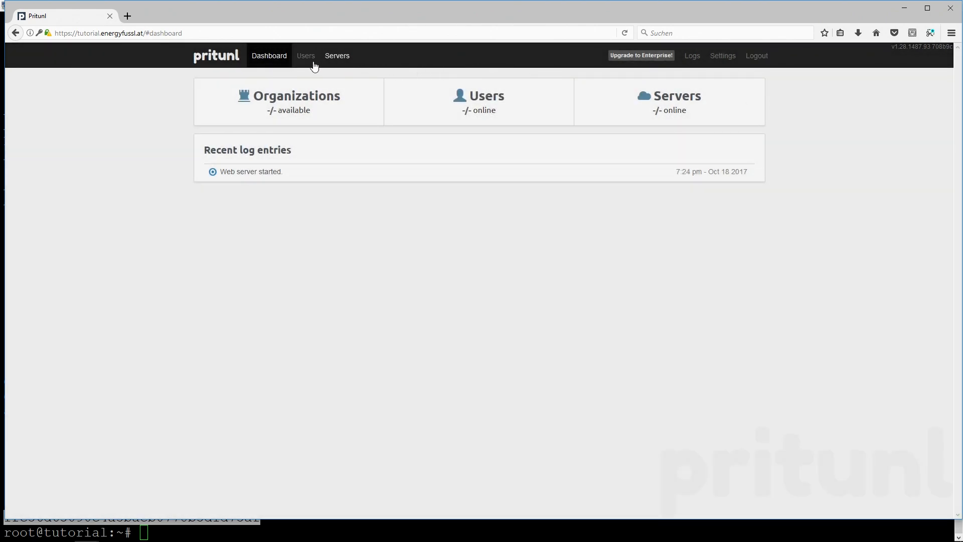
# - Create an organization named Tutorial on the Users page
pyautogui.click(306, 55)
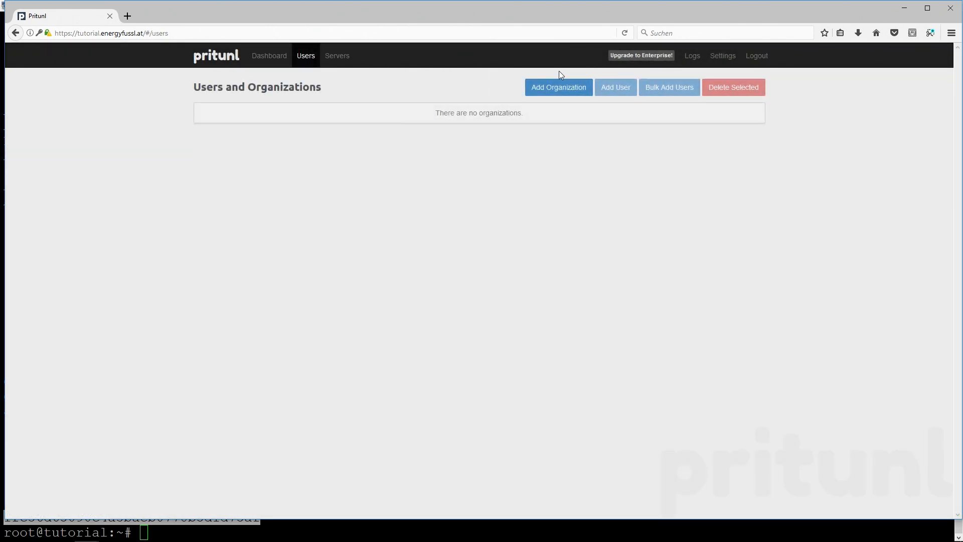
pyautogui.click(557, 87)
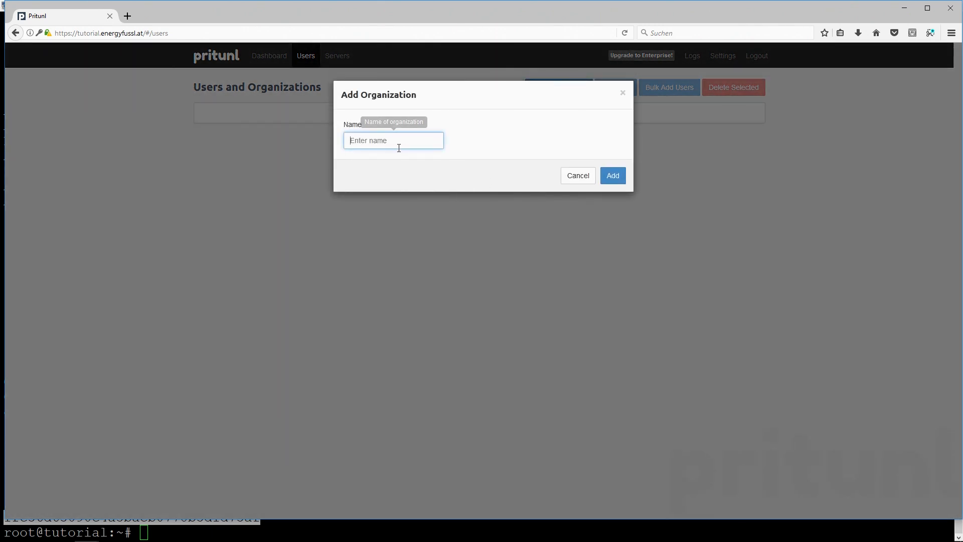
pyautogui.write('Tutorial')
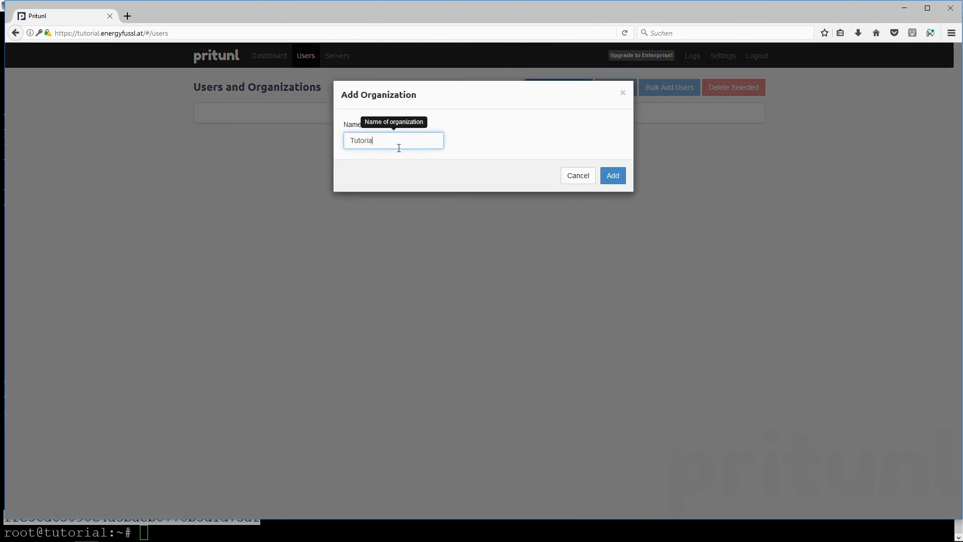
pyautogui.click(612, 175)
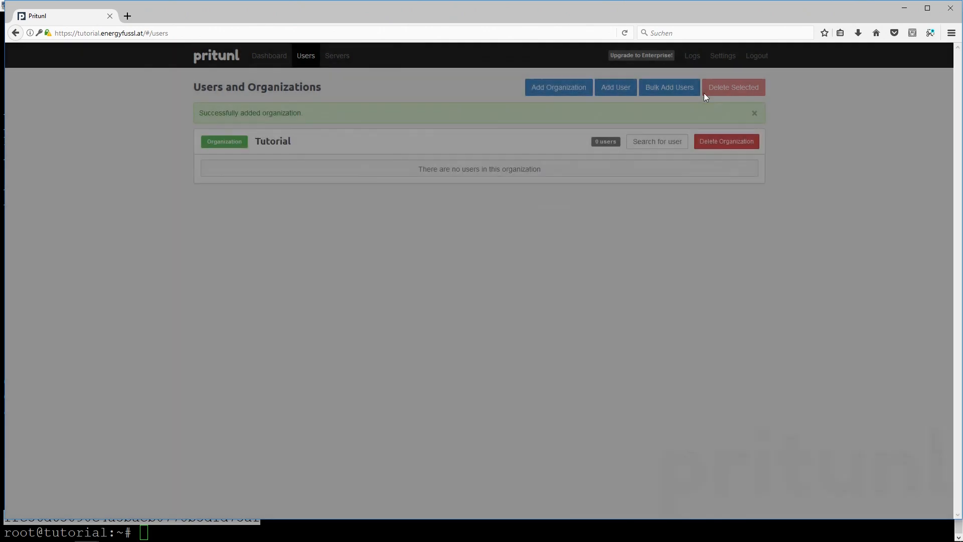
# - Add user EnergyFussl to the Tutorial organization
pyautogui.click(615, 87)
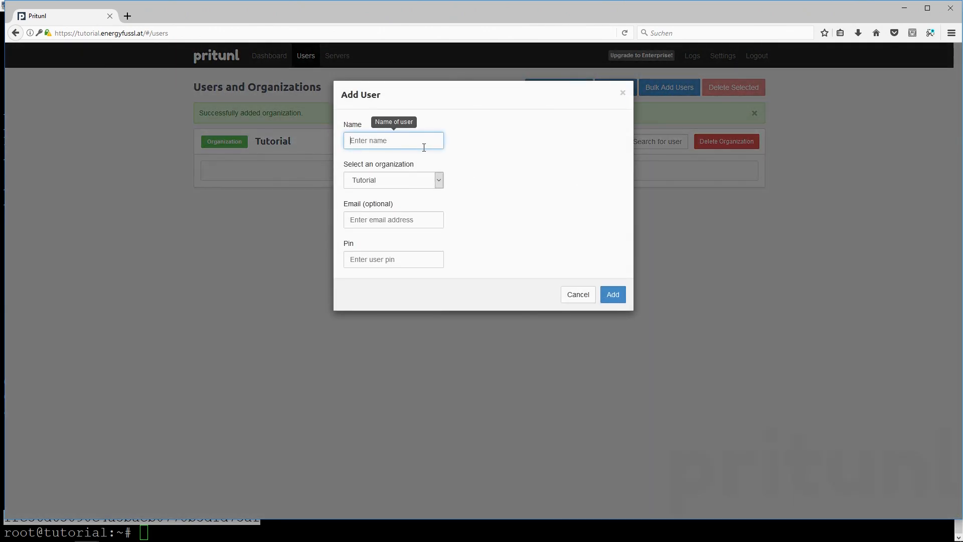
pyautogui.write('EnergyFussl')
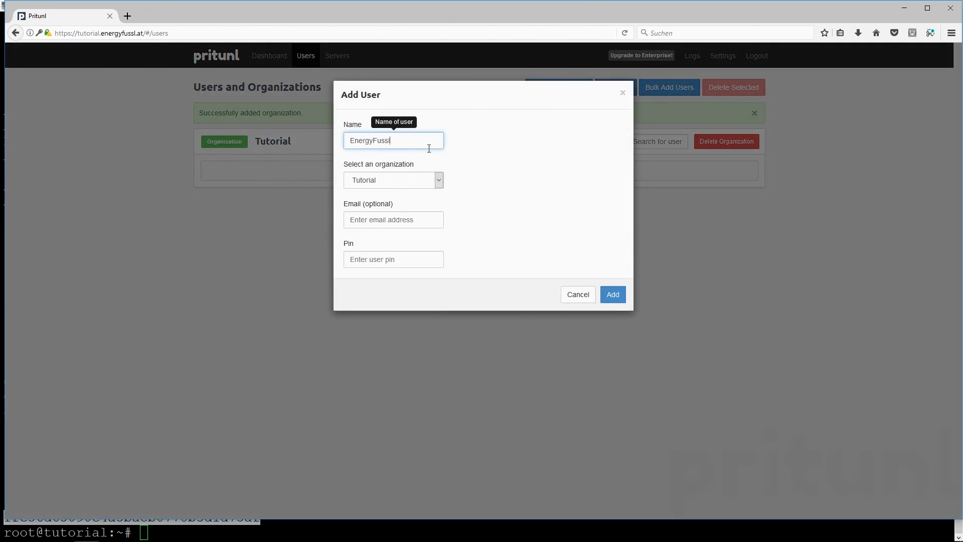
pyautogui.click(613, 295)
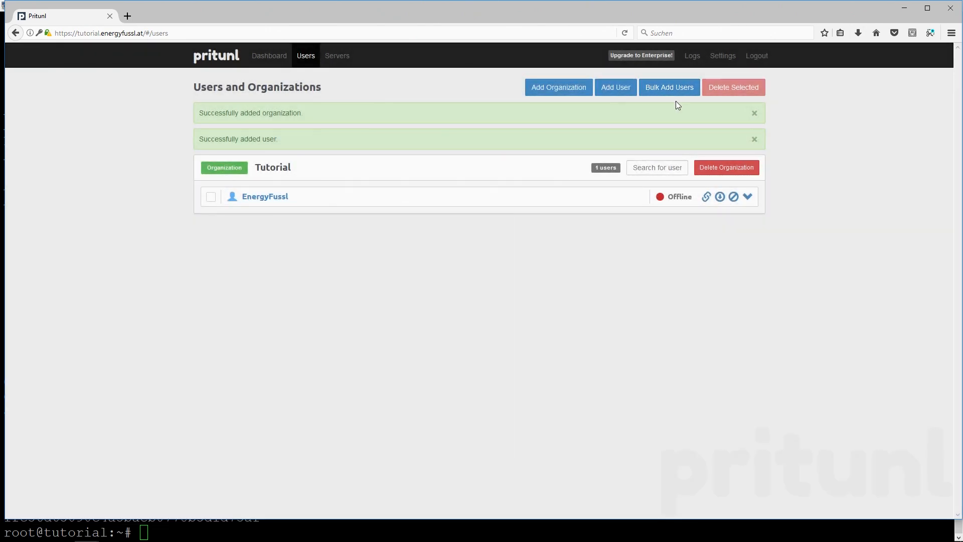
# - Bulk-add Oliver, Jack, Harry, Alfie, Charlie, Thomas and William to Tutorial
pyautogui.click(668, 87)
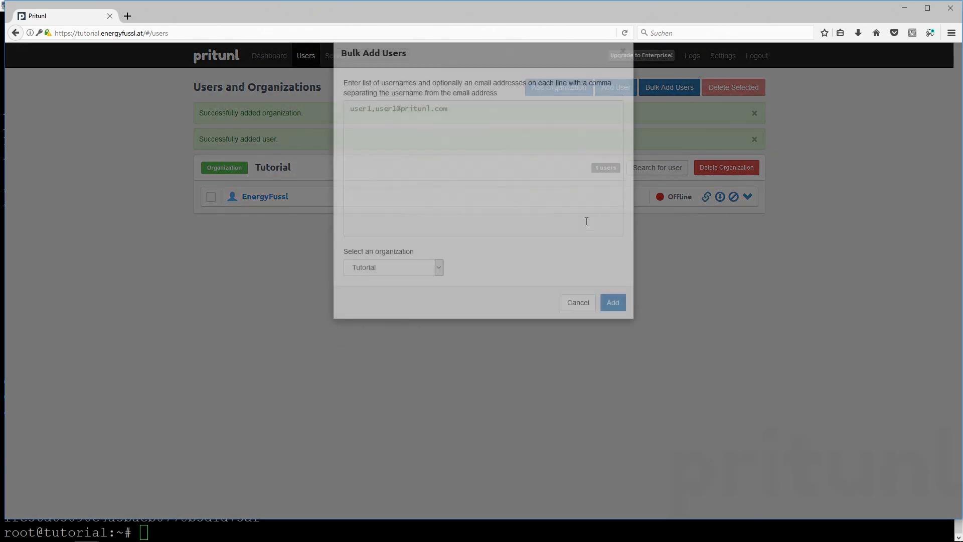
pyautogui.write('Oliver')
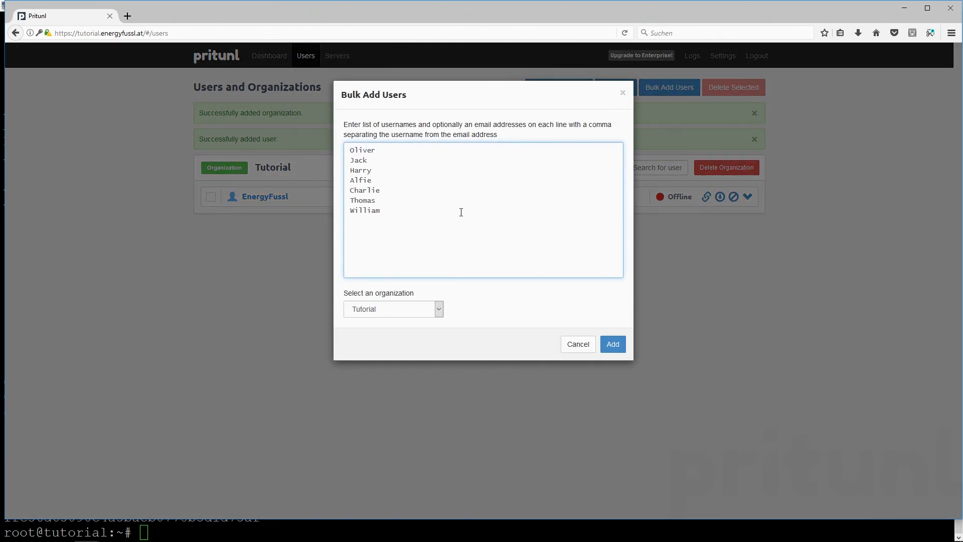
pyautogui.moveTo(407, 175)
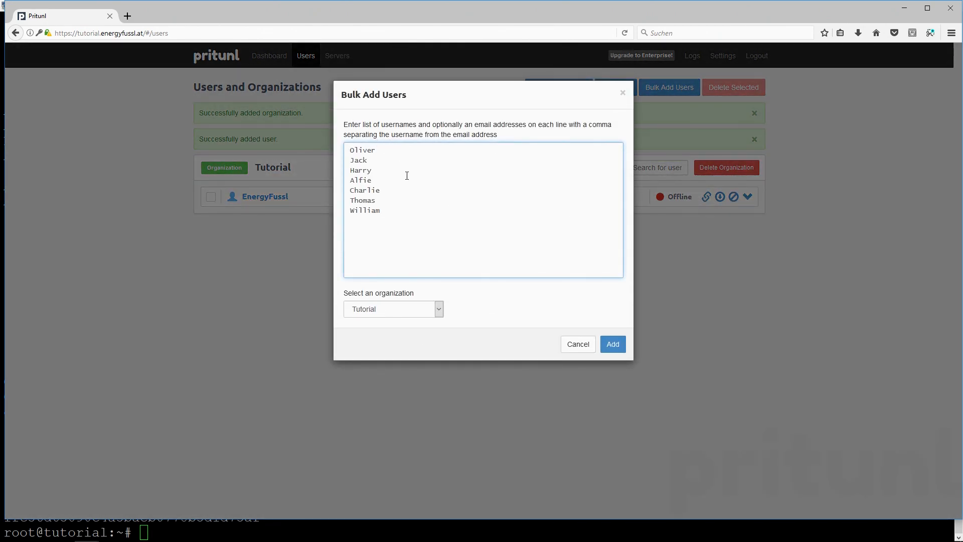
pyautogui.write(',')
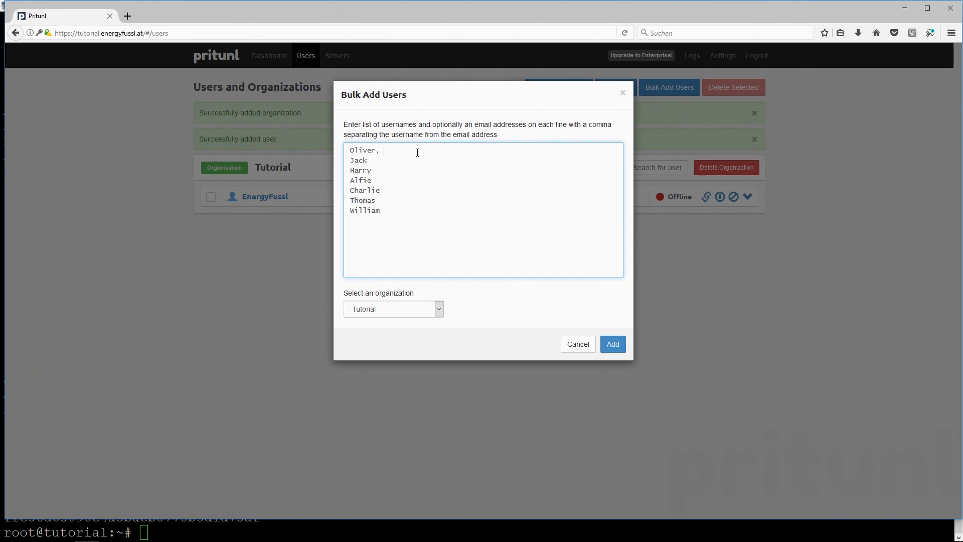
pyautogui.press('Backspace')
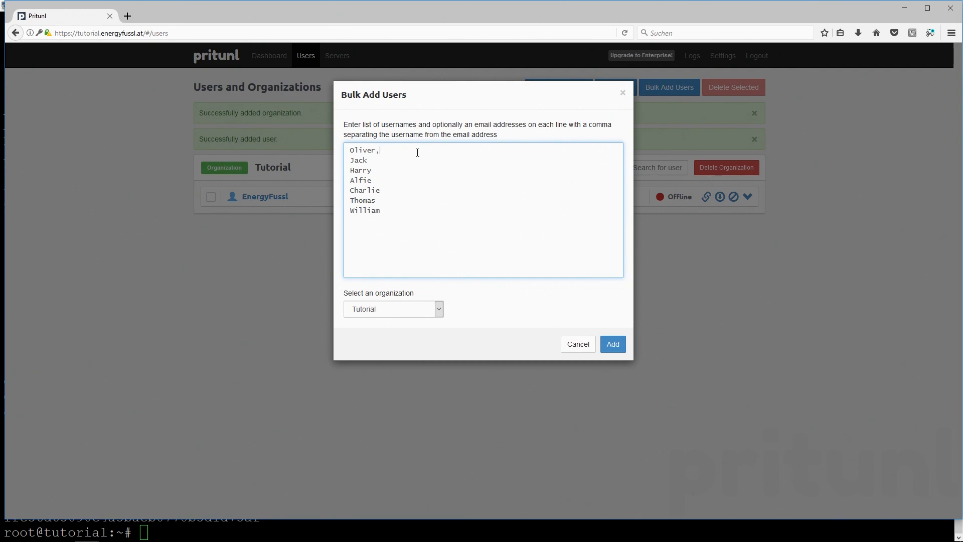
pyautogui.press('Backspace')
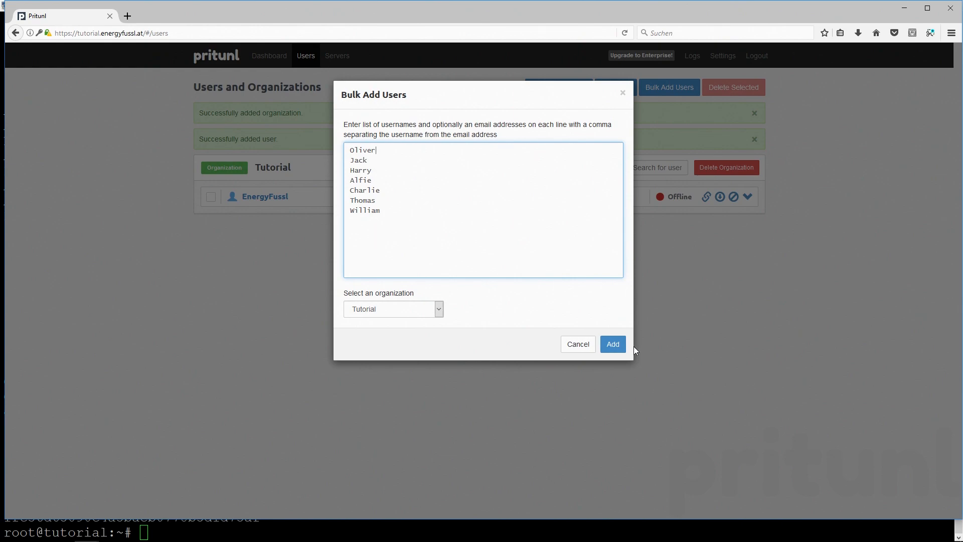
pyautogui.click(612, 344)
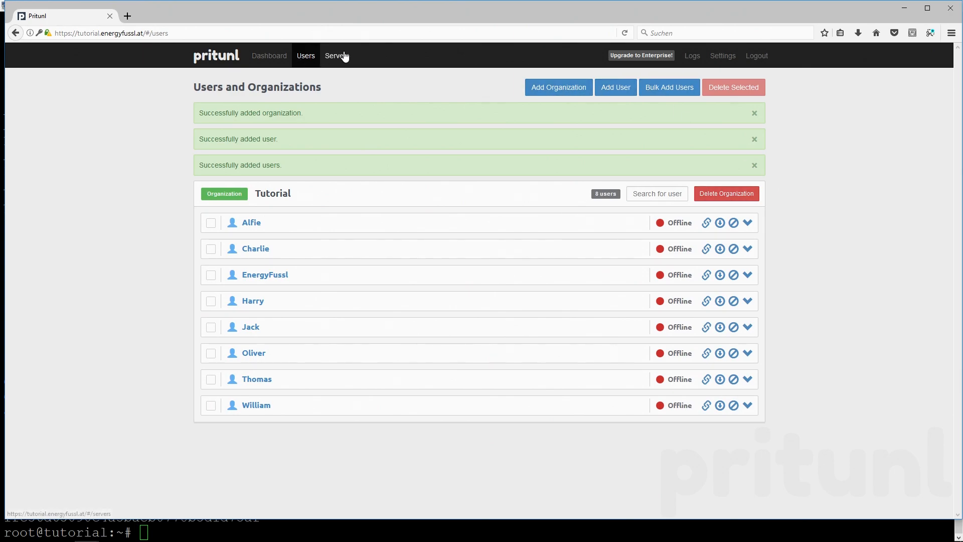
# - Start a new server named Tutorial VPN, keeping port 17531/udp
pyautogui.click(337, 56)
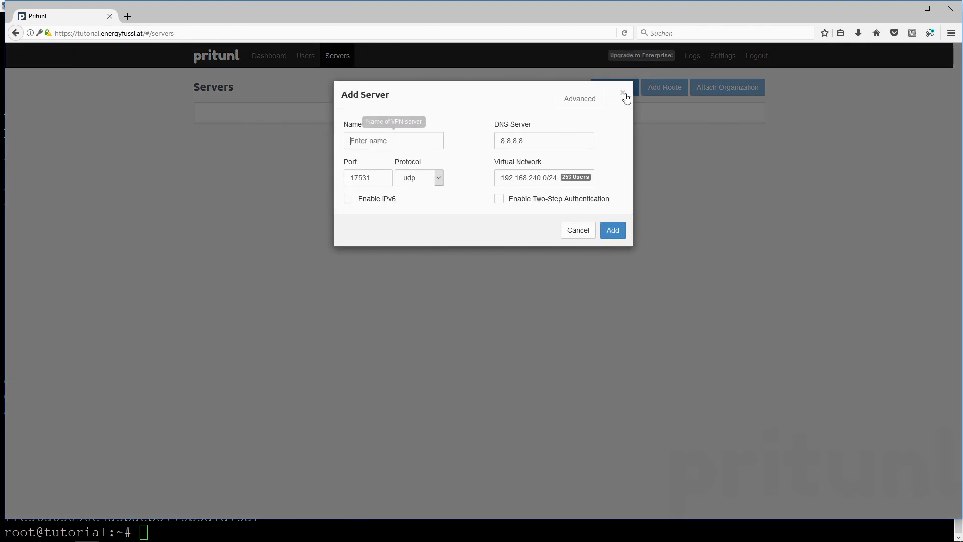
pyautogui.write('T')
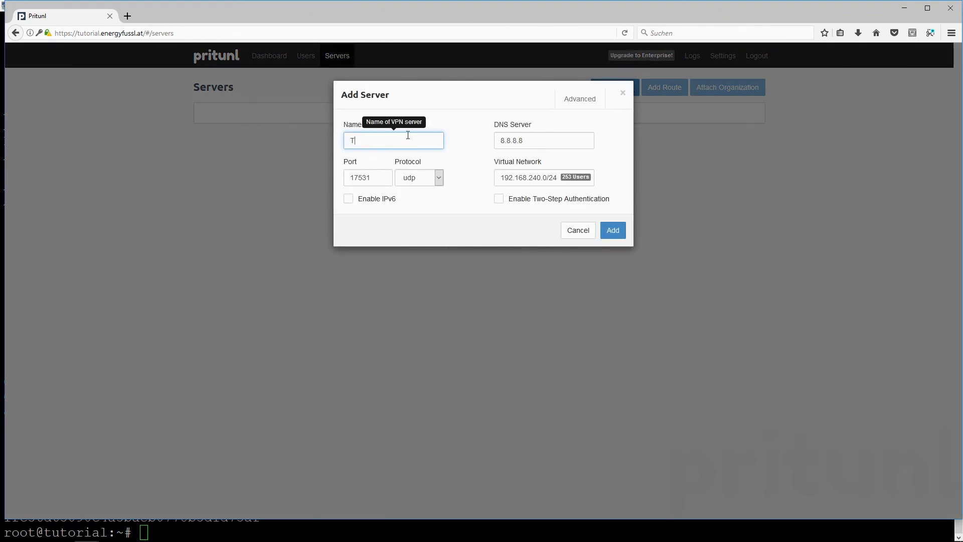
pyautogui.write('utorial VPN')
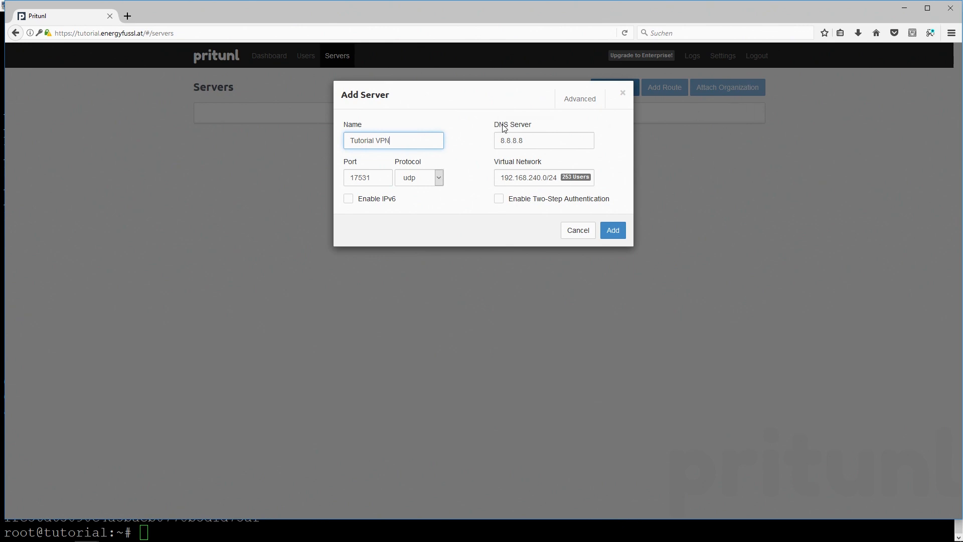
# - Enable Allow Multiple Devices in advanced options and create the TutorialVPN server on 17531/udp
pyautogui.click(578, 99)
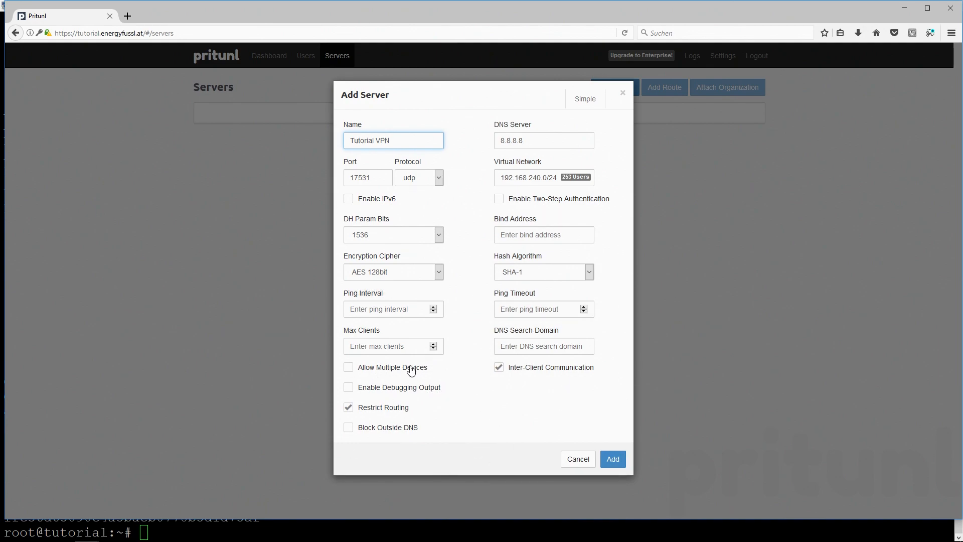
pyautogui.moveTo(410, 371)
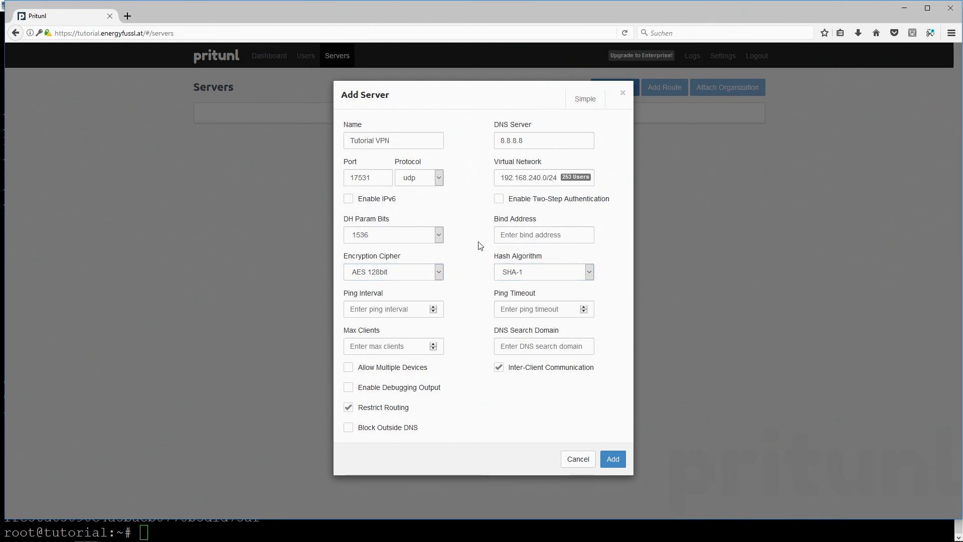
pyautogui.moveTo(393, 304)
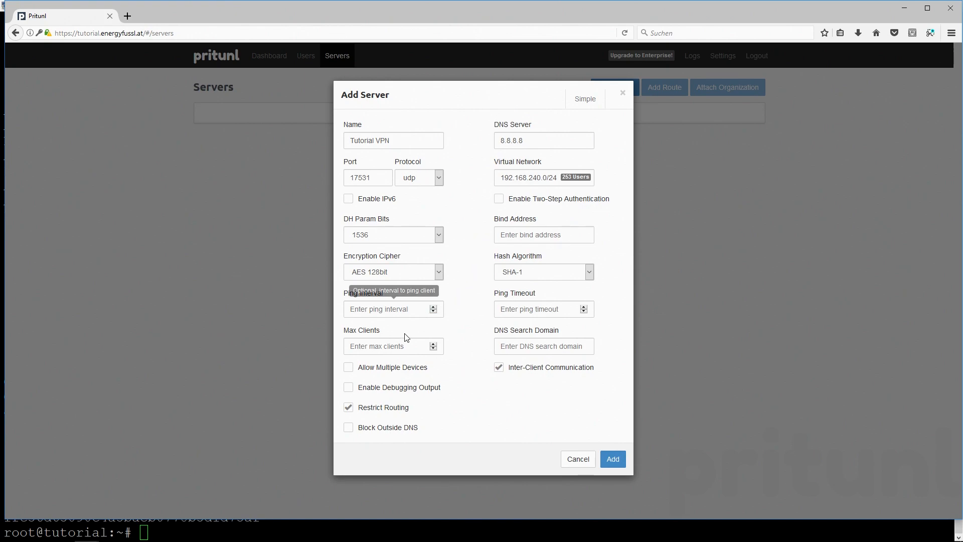
pyautogui.moveTo(361, 330)
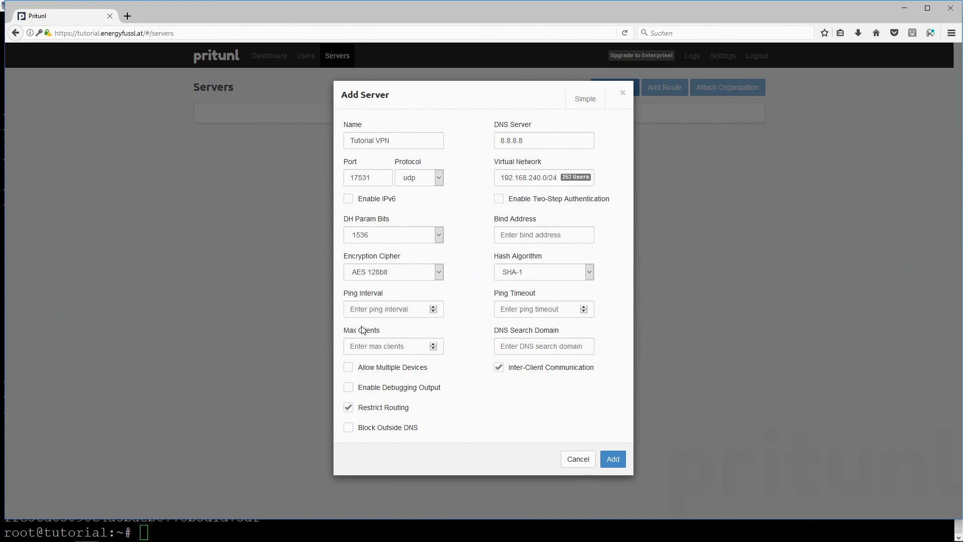
pyautogui.moveTo(470, 153)
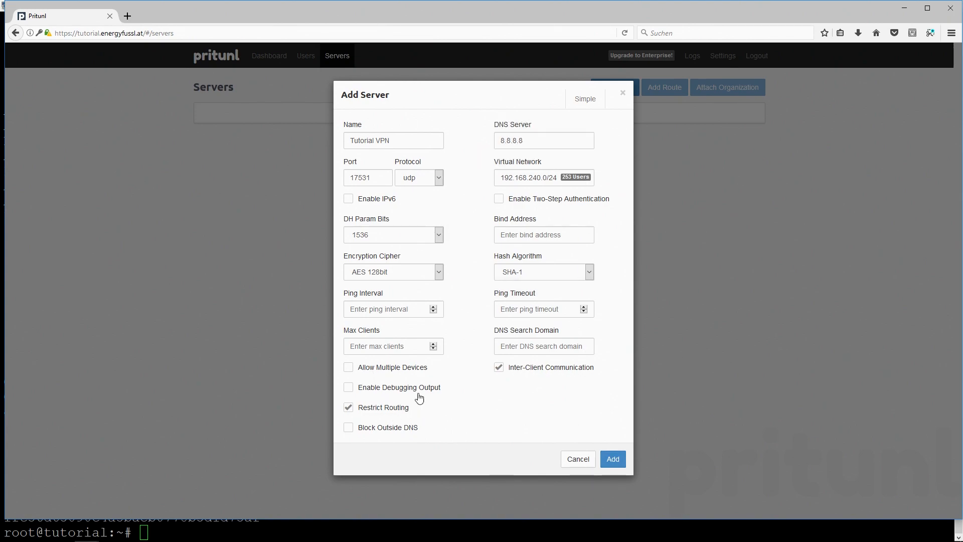
pyautogui.click(348, 367)
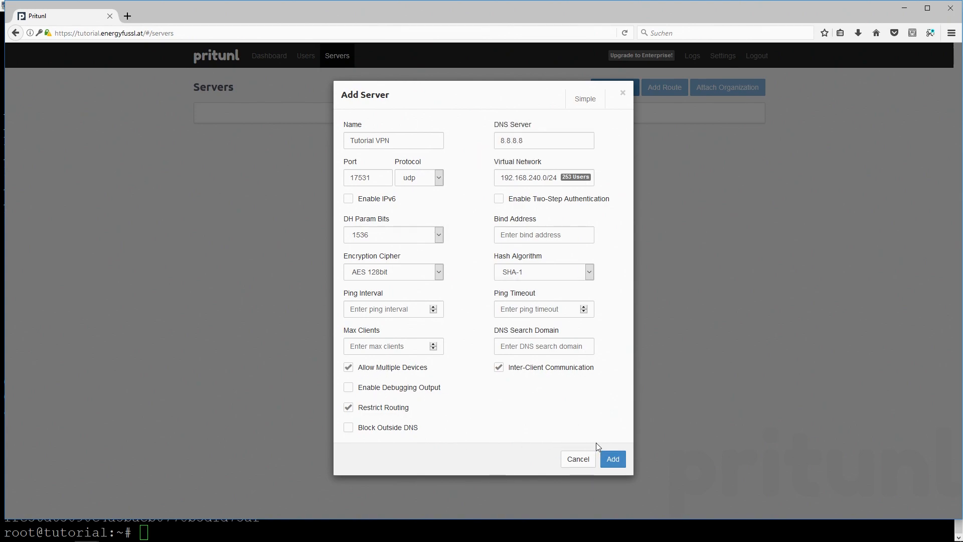
pyautogui.click(612, 458)
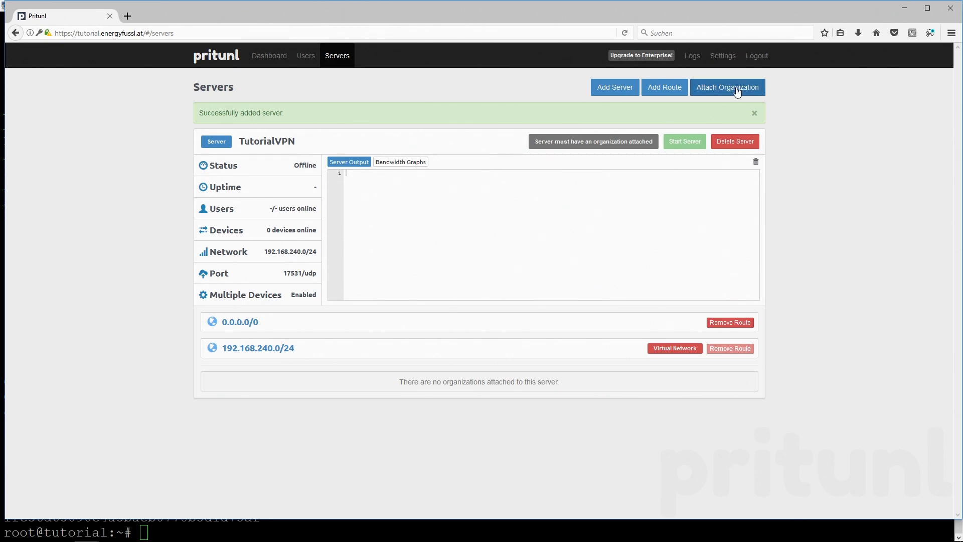
# - Attach the Tutorial organization to TutorialVPN and start the server
pyautogui.click(727, 87)
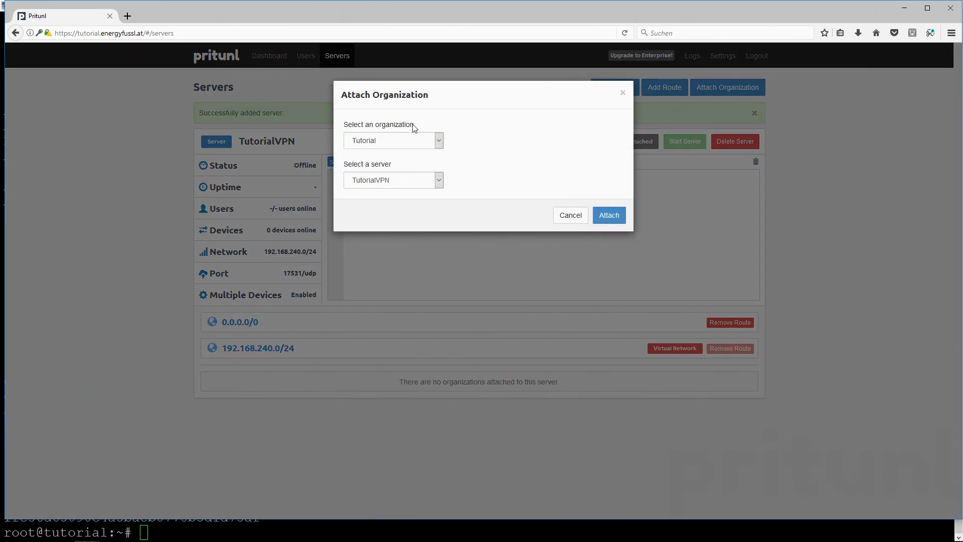
pyautogui.click(608, 215)
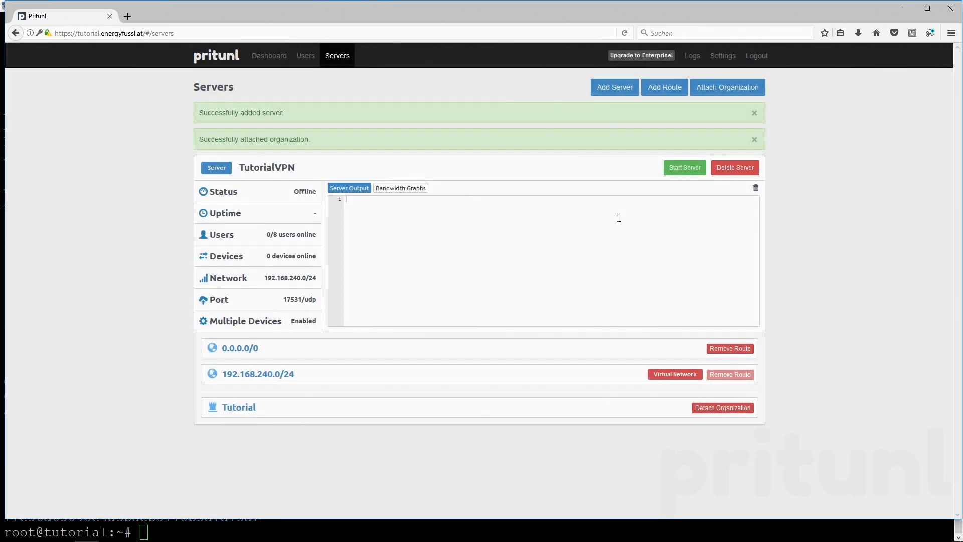
pyautogui.click(684, 167)
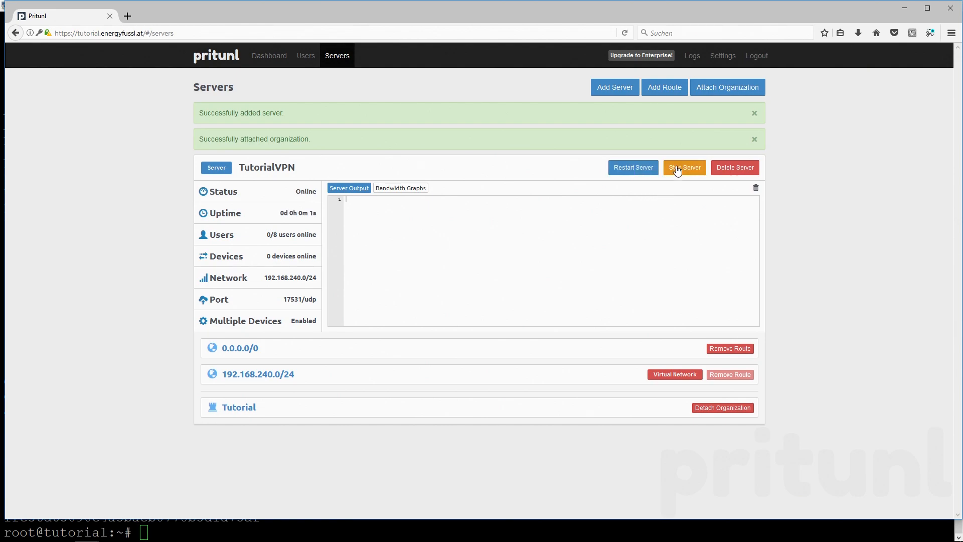
pyautogui.click(683, 167)
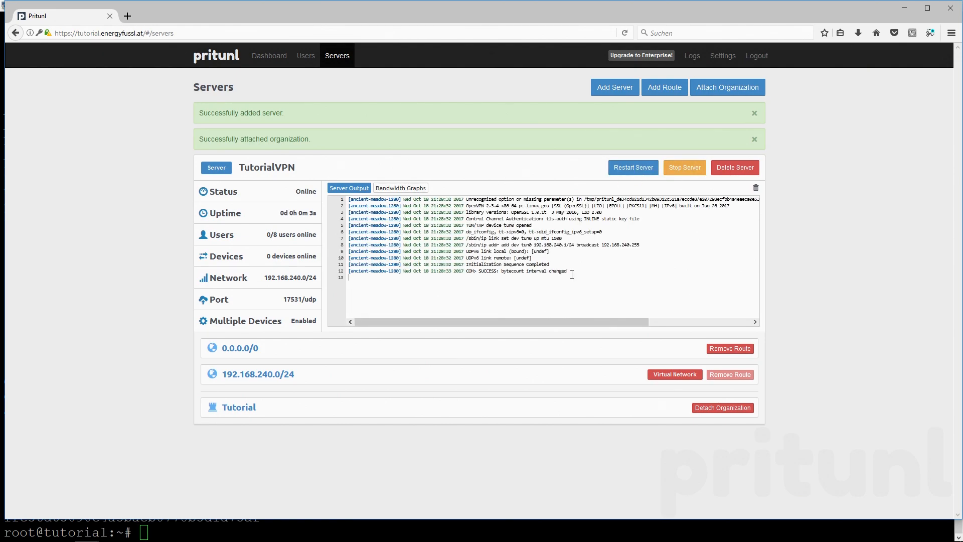
pyautogui.moveTo(634, 252)
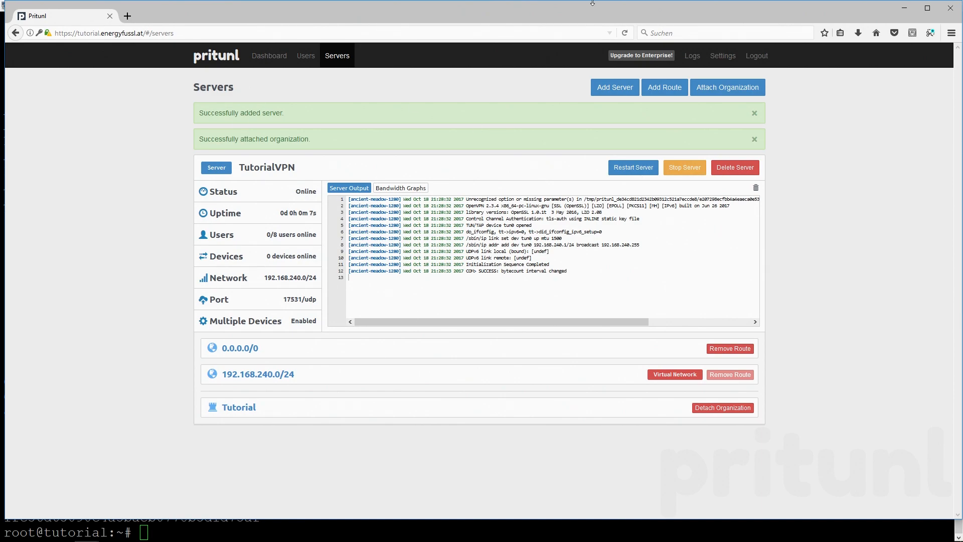
# - Show EnergyFussl's temporary profile links on the Users page and copy the Pritunl Client URI
pyautogui.click(305, 55)
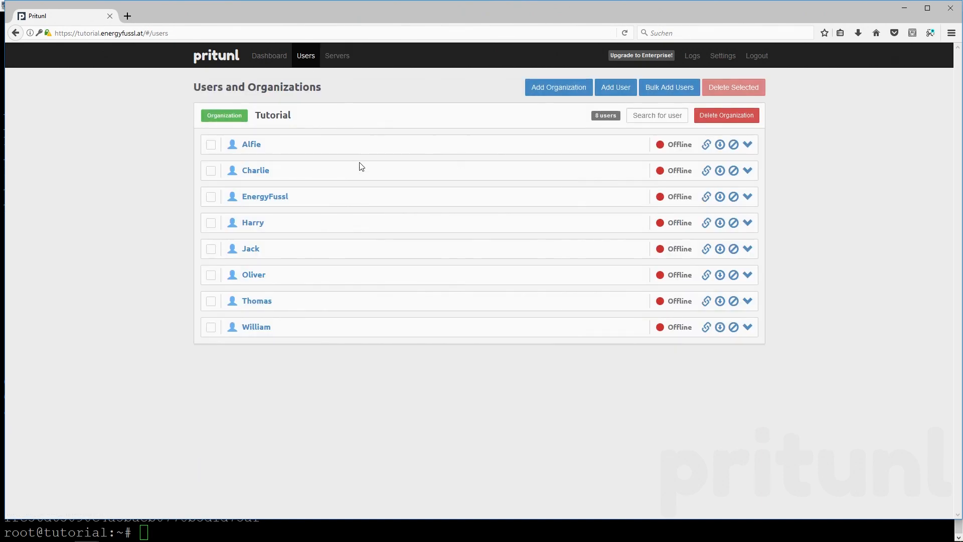
pyautogui.moveTo(706, 197)
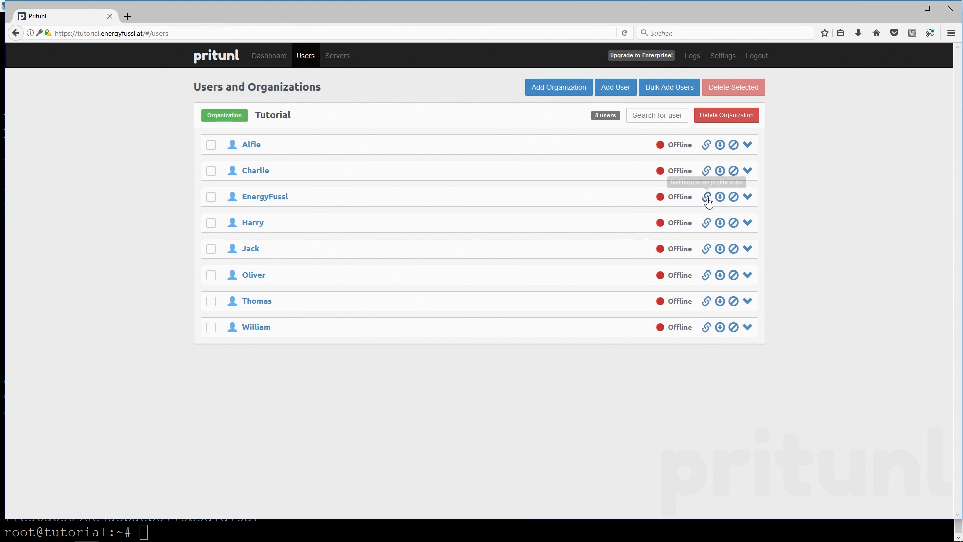
pyautogui.click(706, 197)
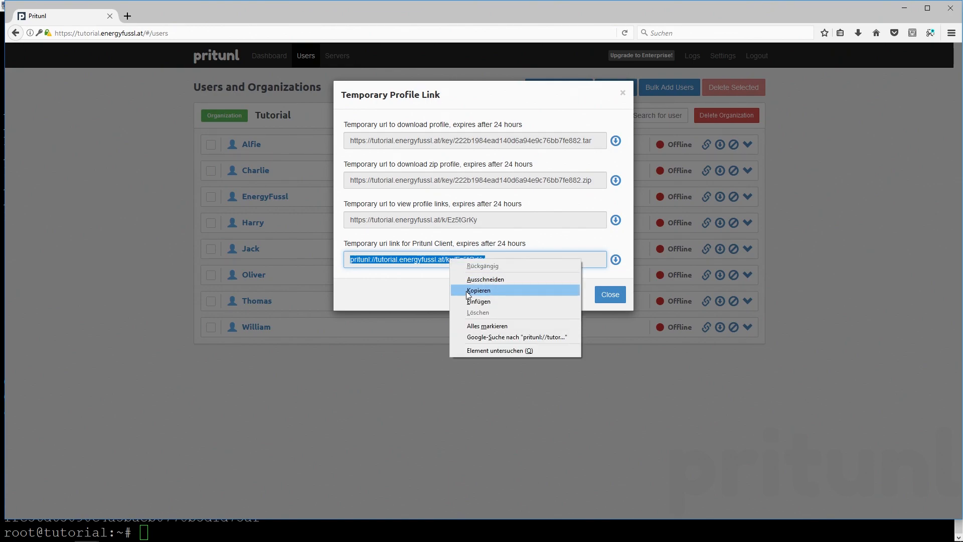
pyautogui.click(479, 290)
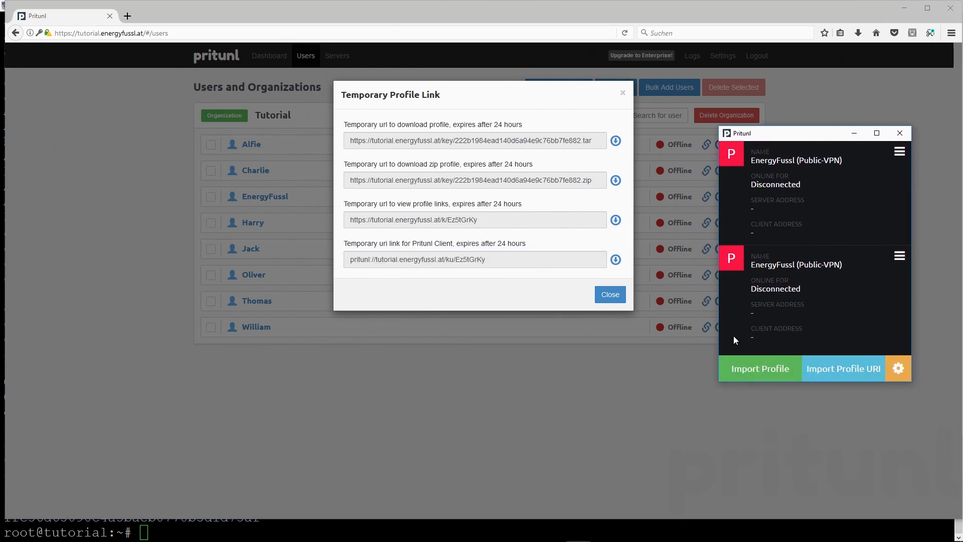
pyautogui.moveTo(822, 182)
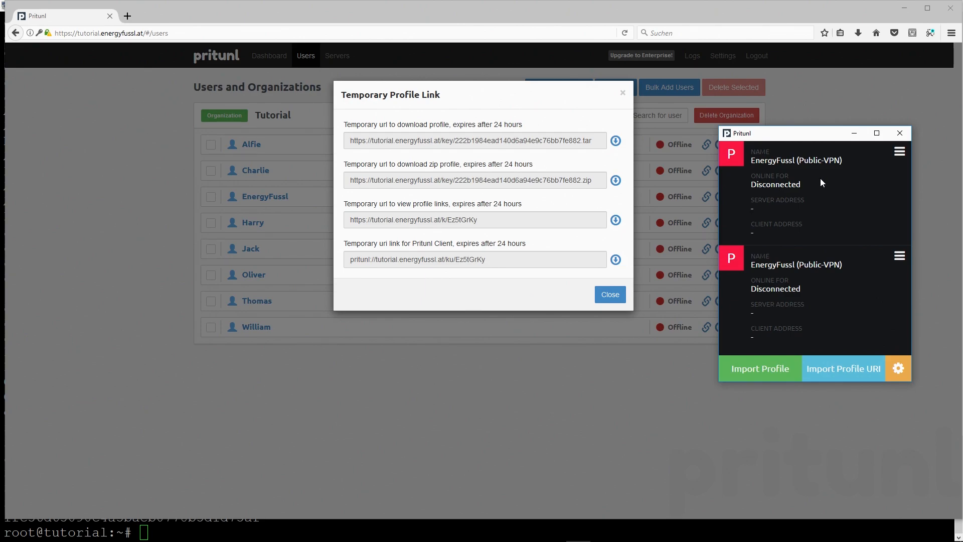
pyautogui.moveTo(786, 291)
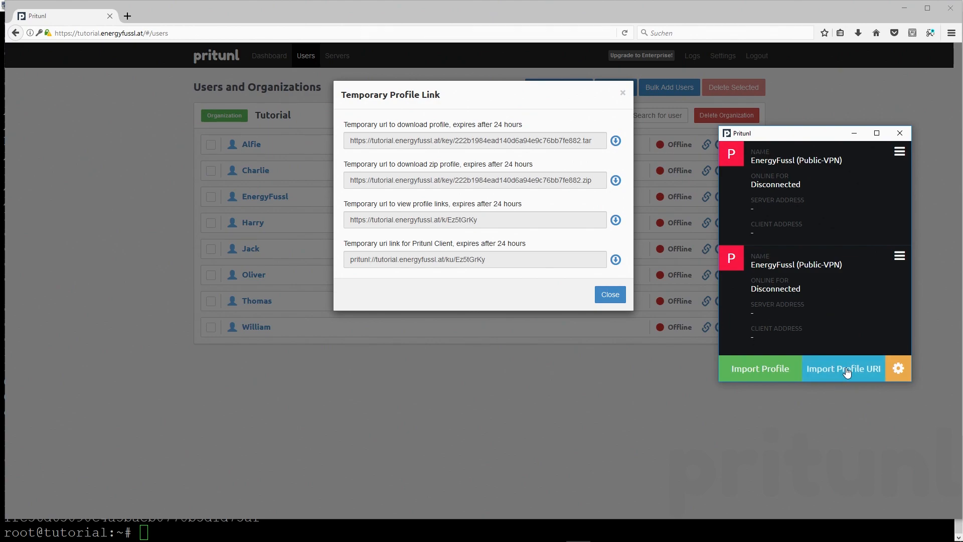
# - Try importing the copied profile URI, then dismiss the self-signed certificate error
pyautogui.click(843, 369)
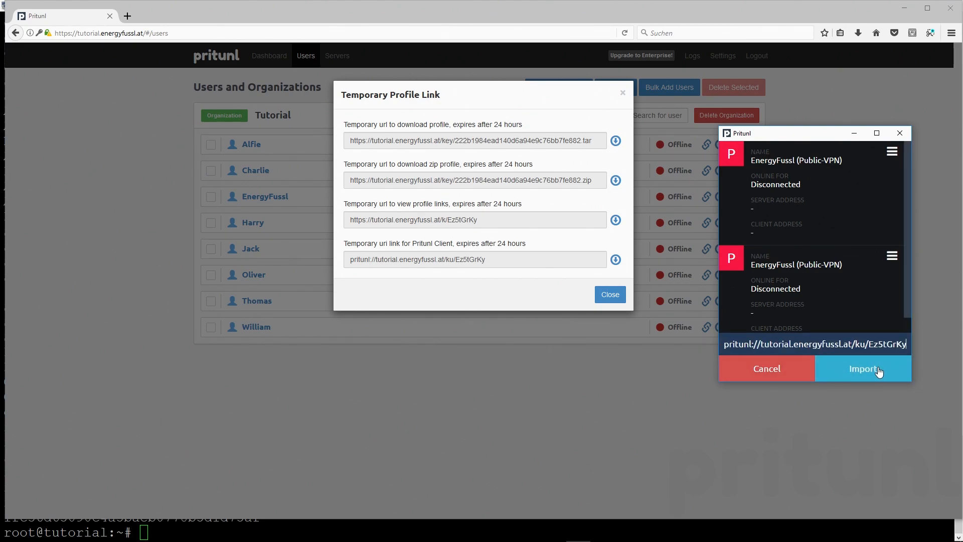
pyautogui.click(863, 367)
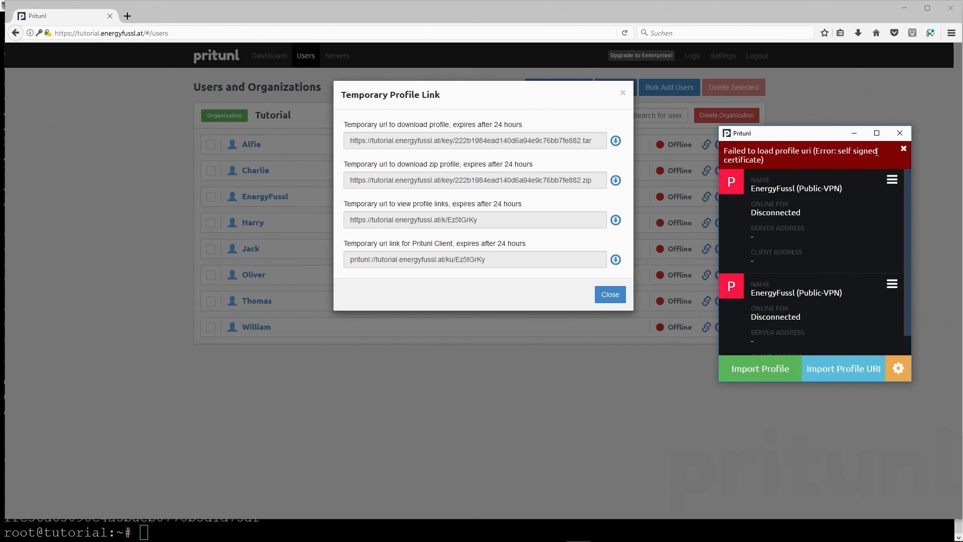
pyautogui.moveTo(895, 154)
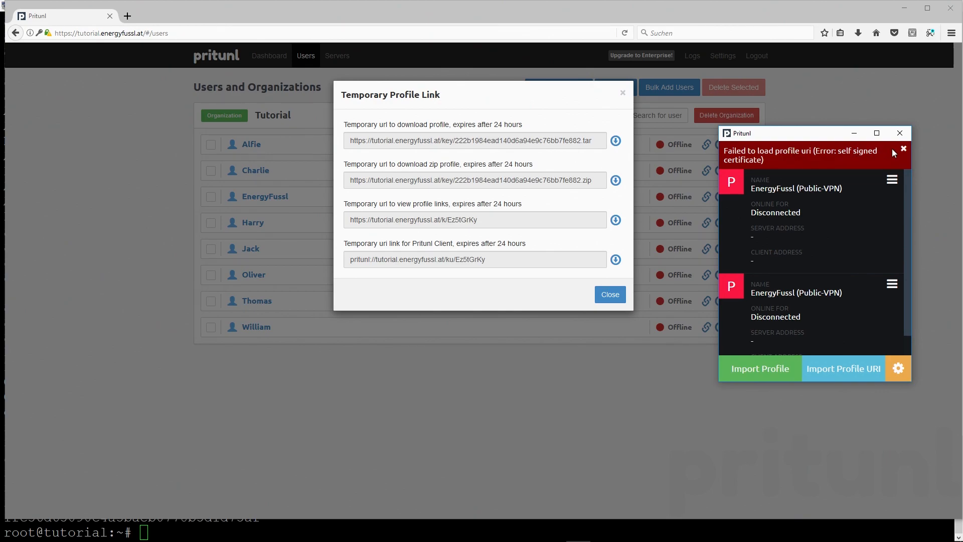
pyautogui.click(903, 150)
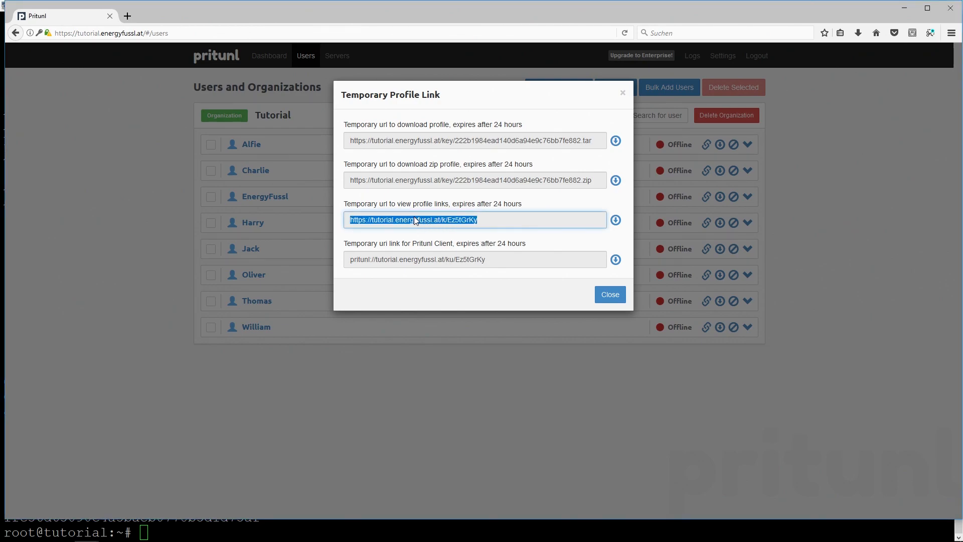
# - From EnergyFussl's profile view page, download and save the TutorialVPN .ovpn profile
pyautogui.click(413, 219)
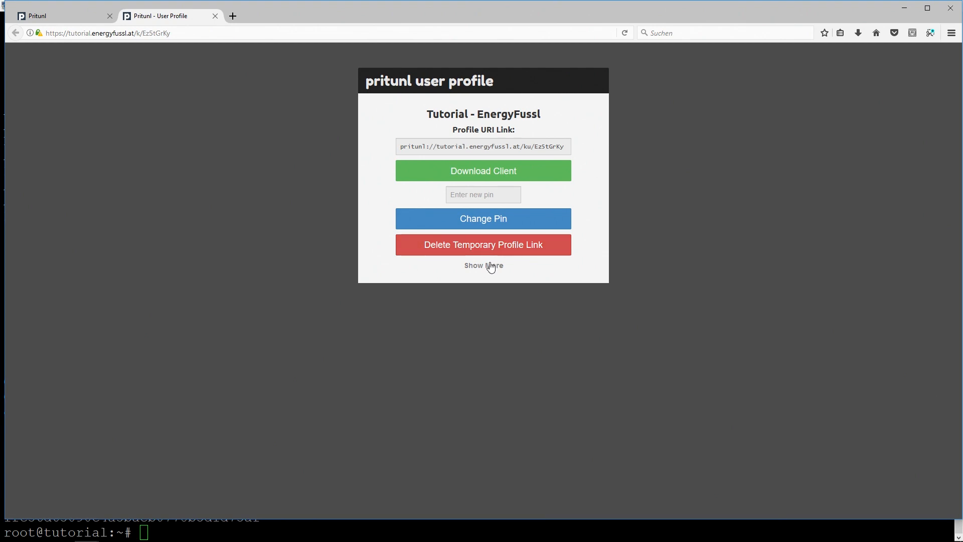
pyautogui.click(483, 265)
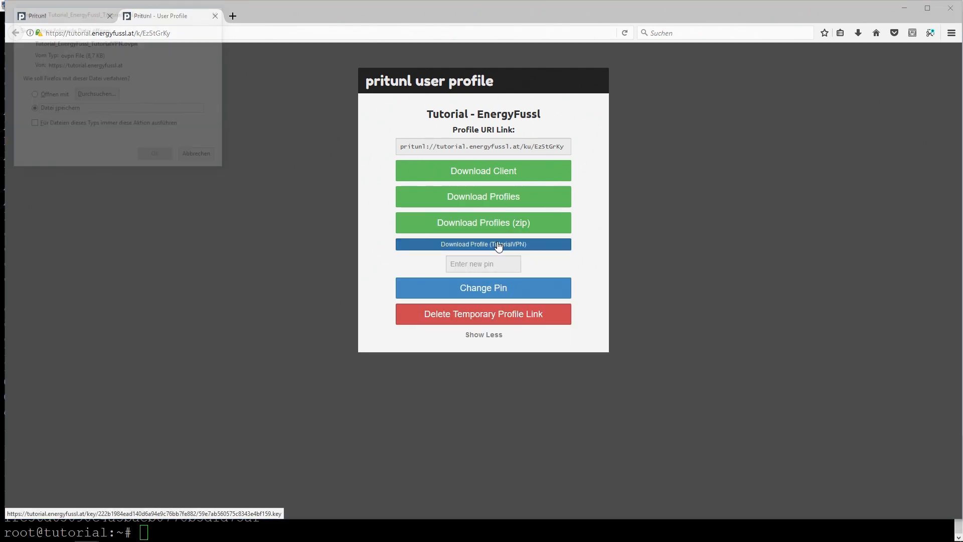
pyautogui.click(483, 244)
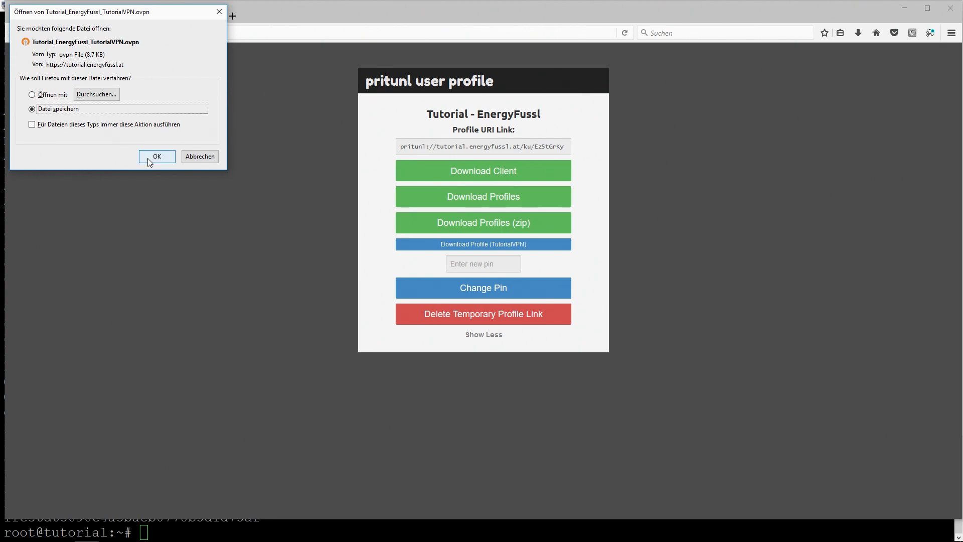
pyautogui.click(156, 156)
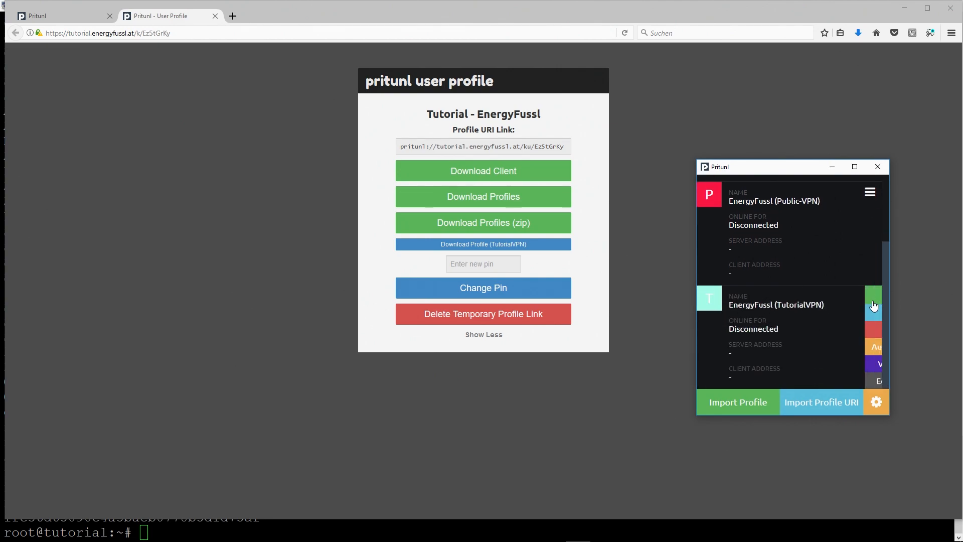
# - Connect the EnergyFussl (TutorialVPN) profile in Pritunl Client
pyautogui.click(873, 305)
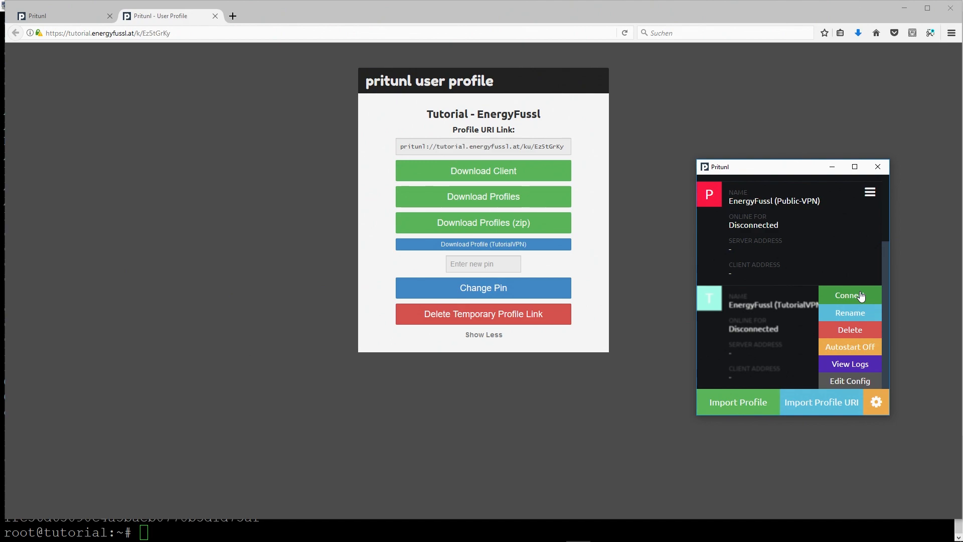
pyautogui.click(849, 294)
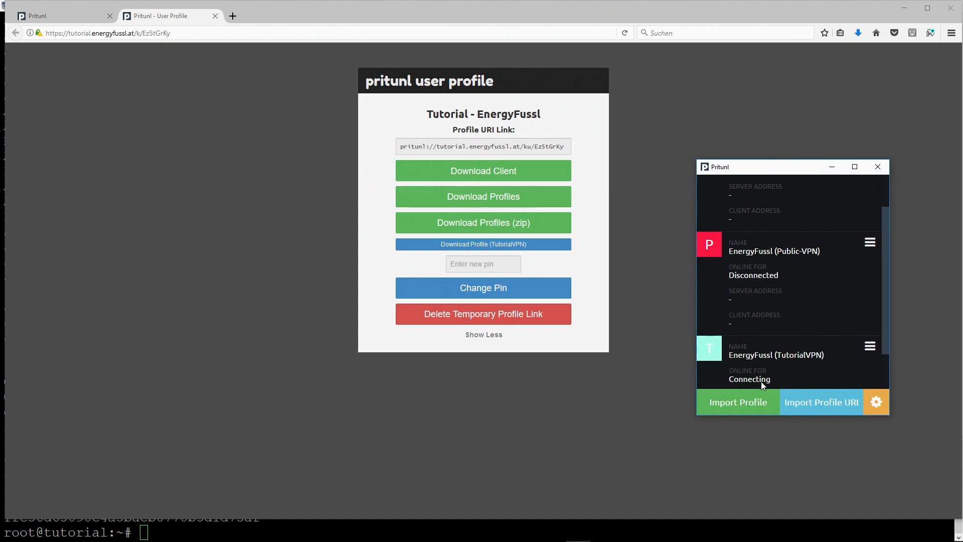
pyautogui.moveTo(604, 211)
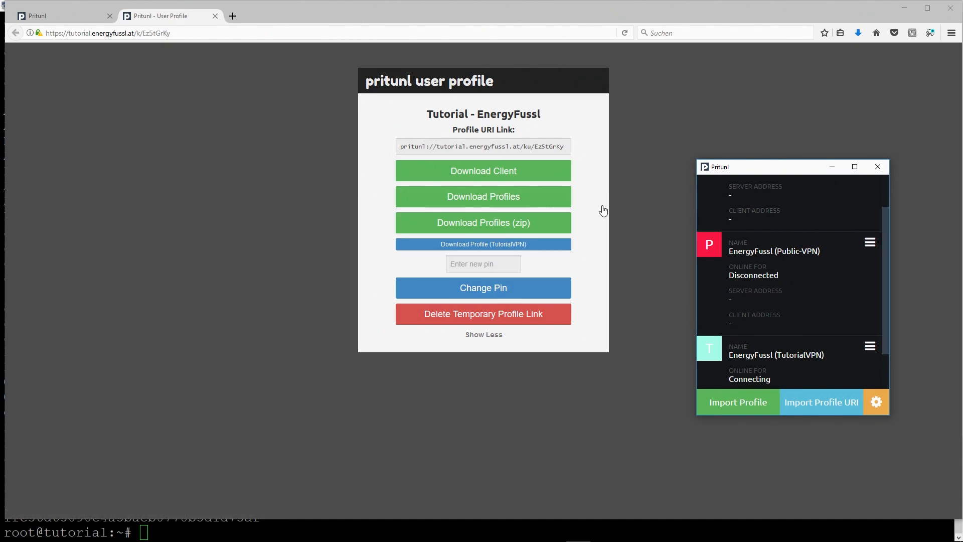
pyautogui.moveTo(769, 170)
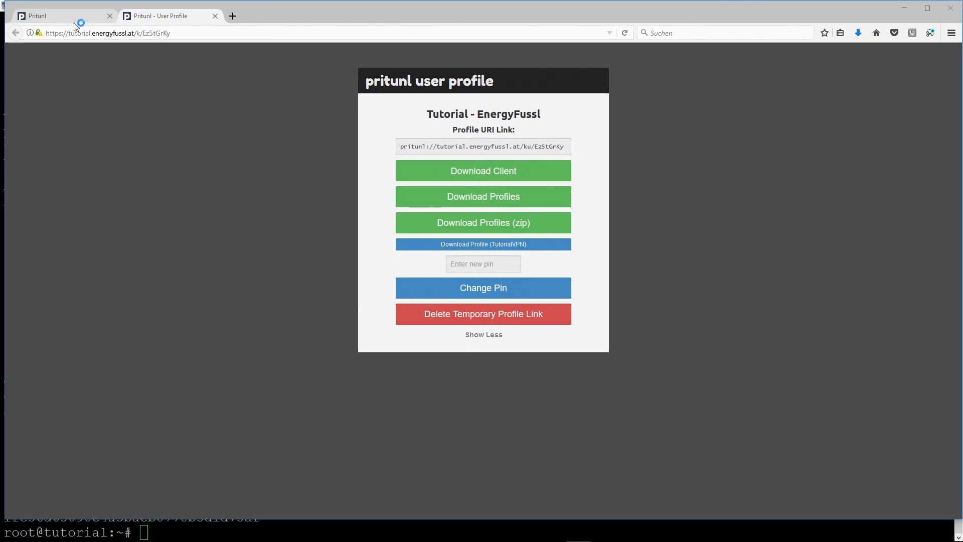
# - Check the web console's Users page, briefly view Servers, and return to Users
pyautogui.click(58, 15)
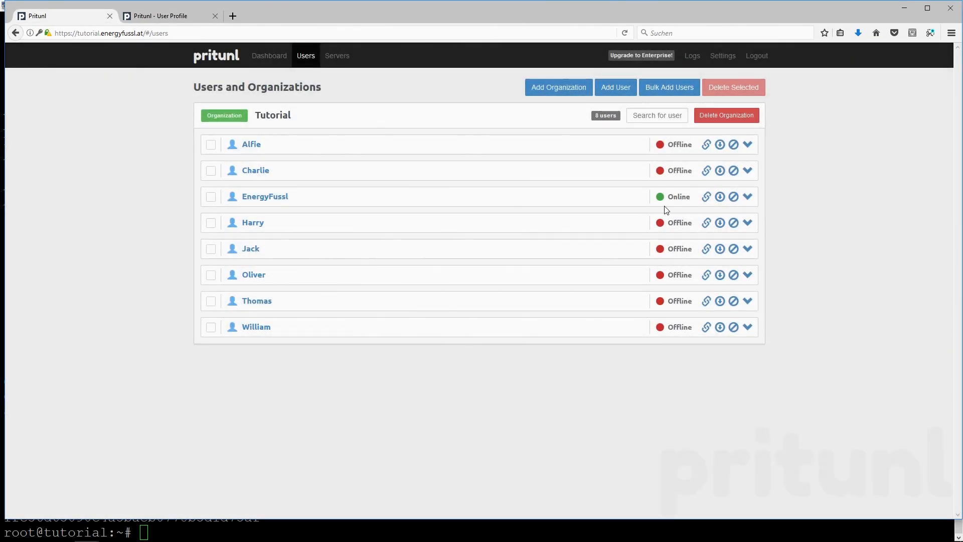
pyautogui.moveTo(804, 227)
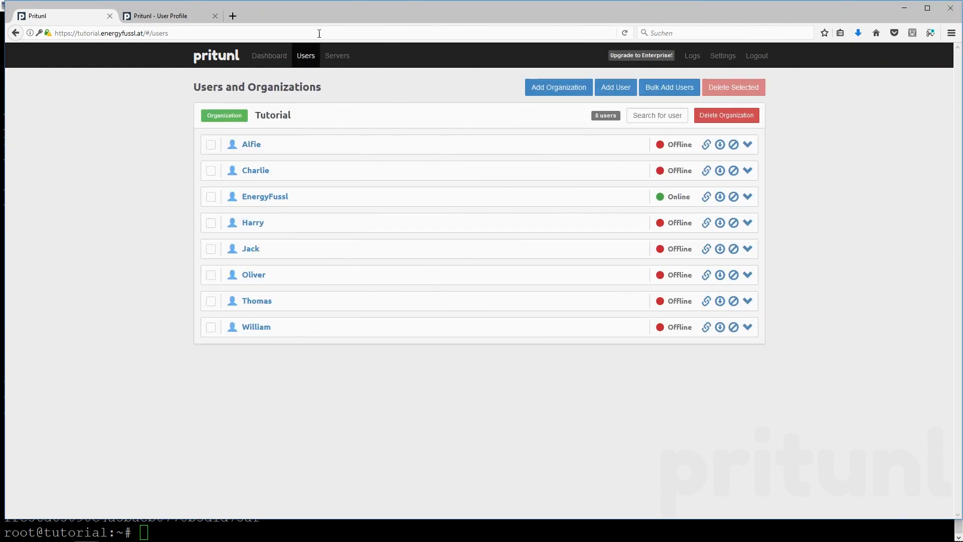
pyautogui.moveTo(872, 218)
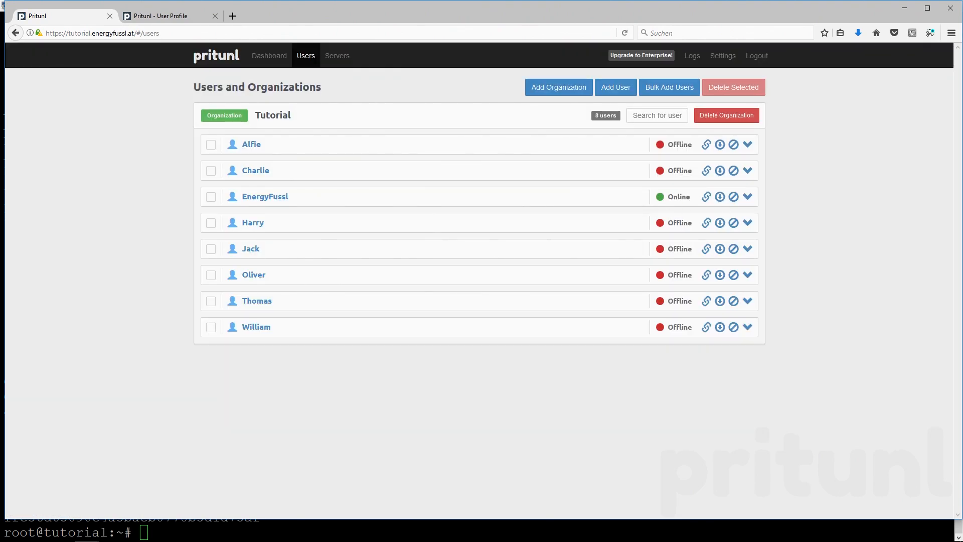
pyautogui.moveTo(679, 193)
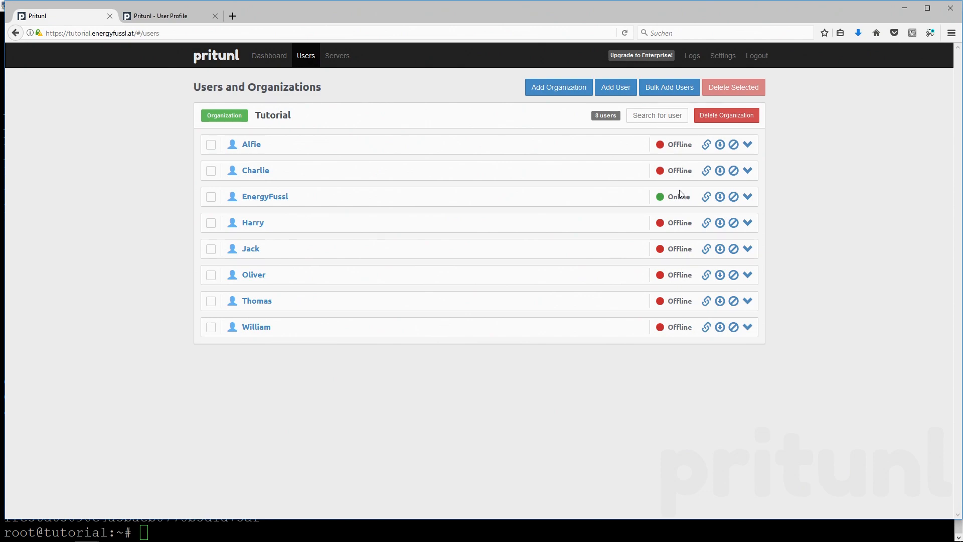
pyautogui.moveTo(716, 219)
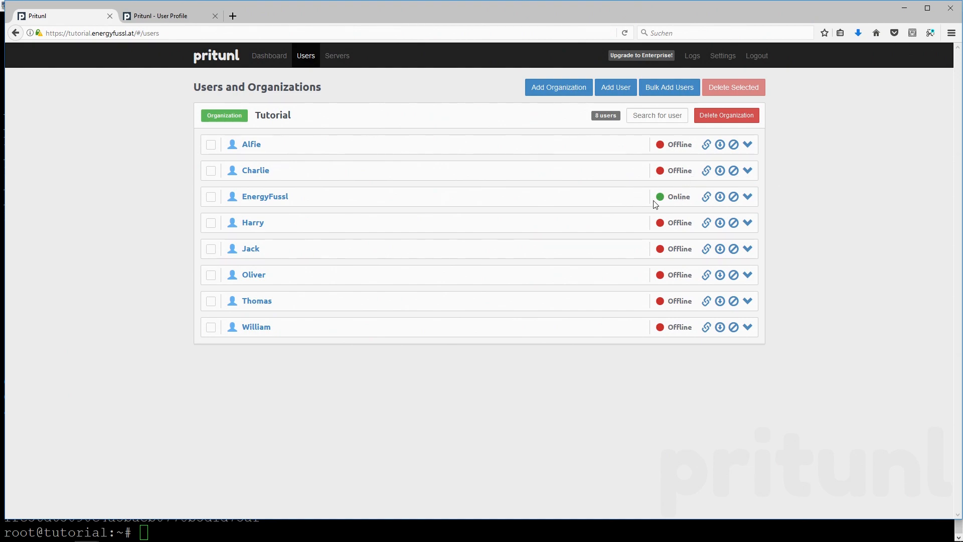
pyautogui.click(337, 55)
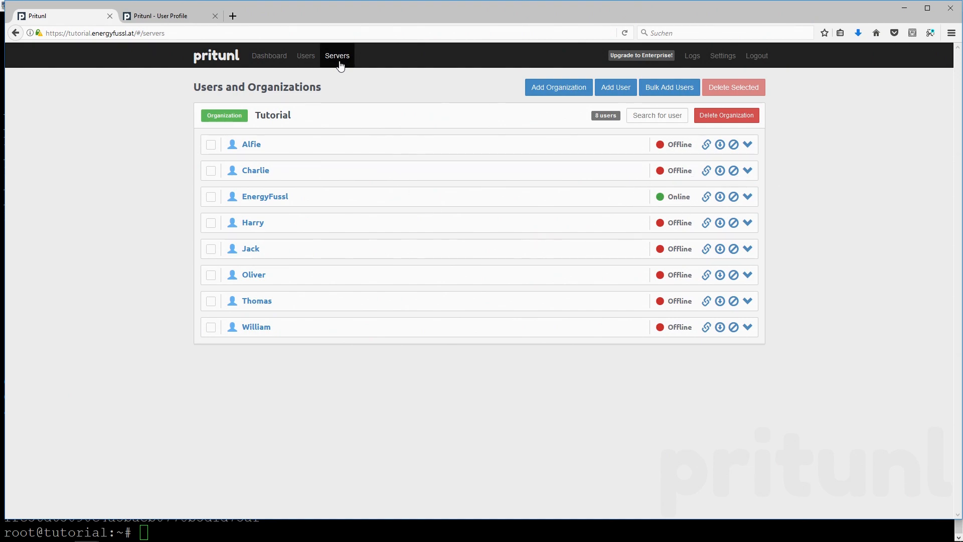
pyautogui.click(305, 55)
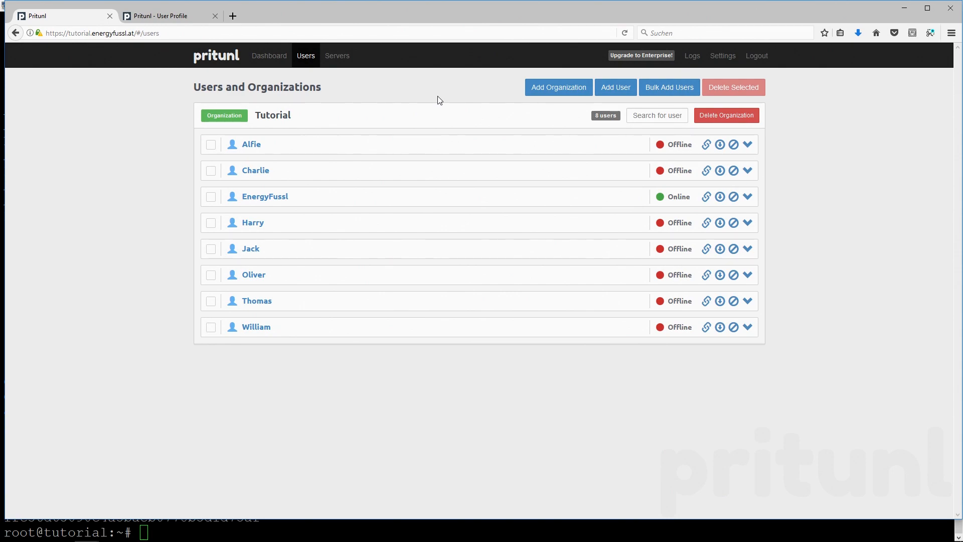
pyautogui.moveTo(709, 61)
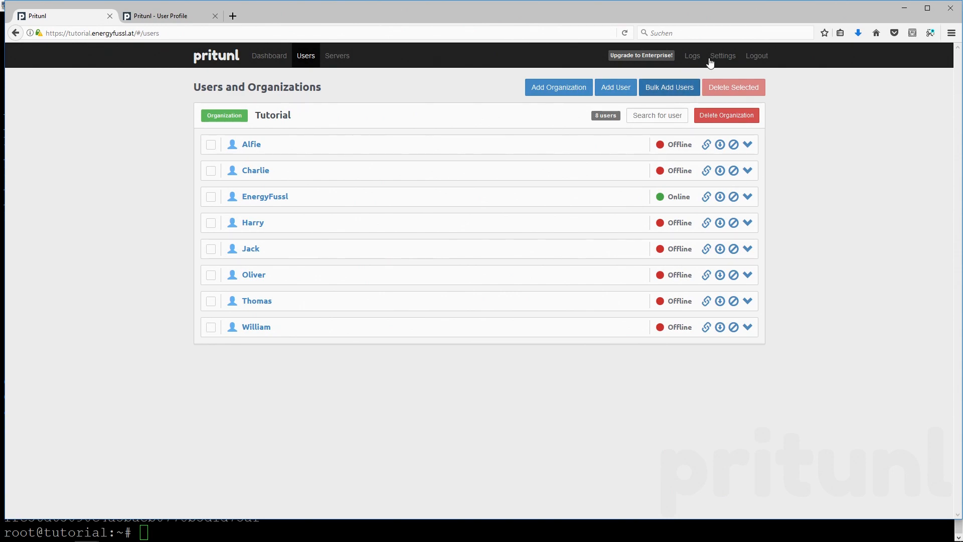
# - Open Settings and select the Web Console Port value 443
pyautogui.click(722, 56)
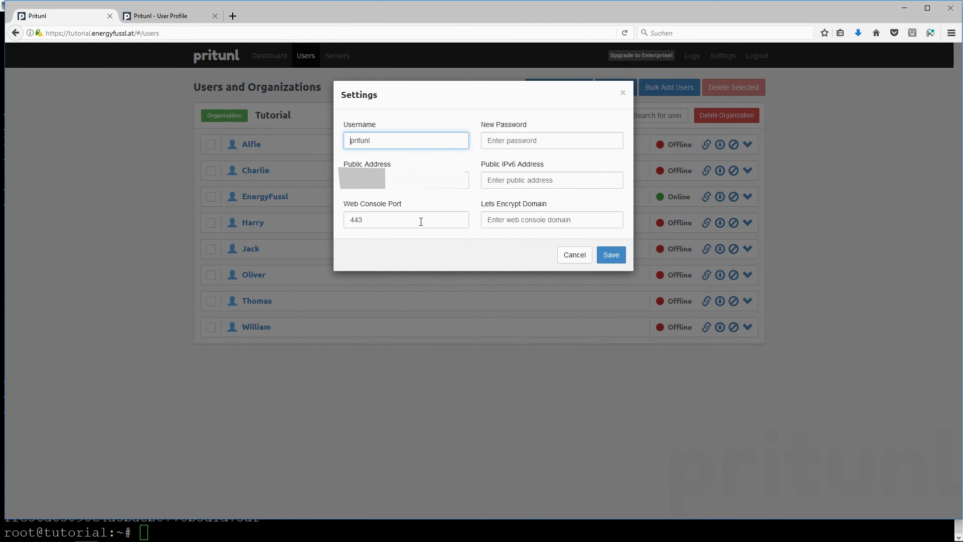
pyautogui.tripleClick(405, 219)
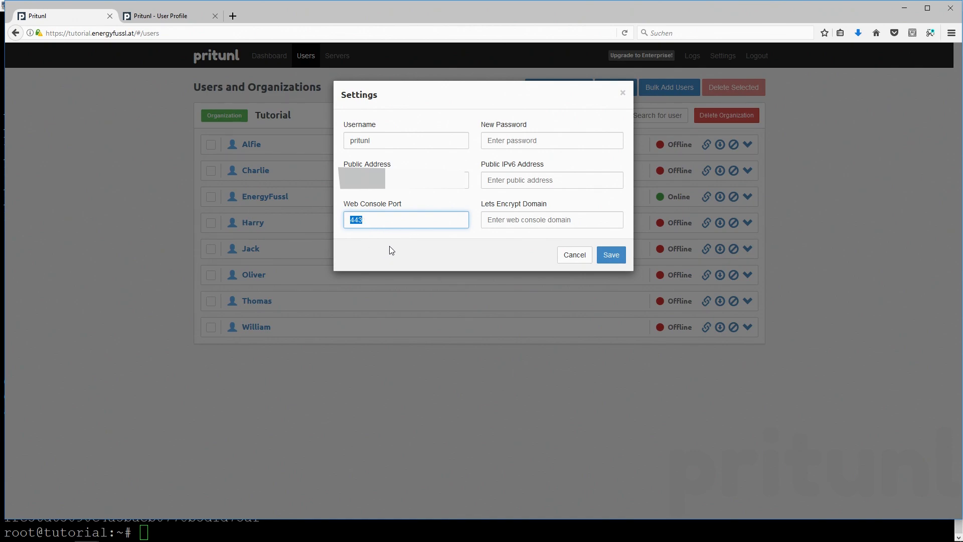
pyautogui.moveTo(244, 159)
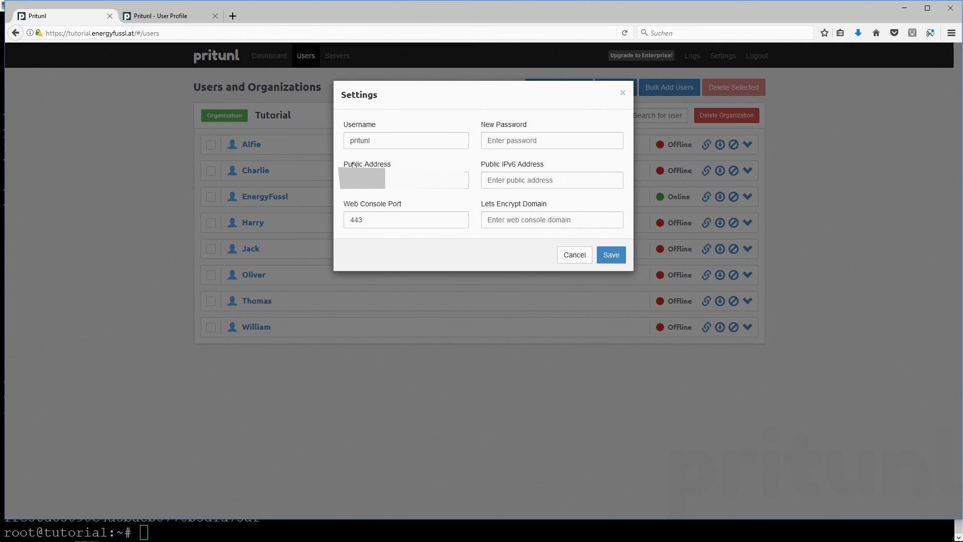
pyautogui.moveTo(412, 245)
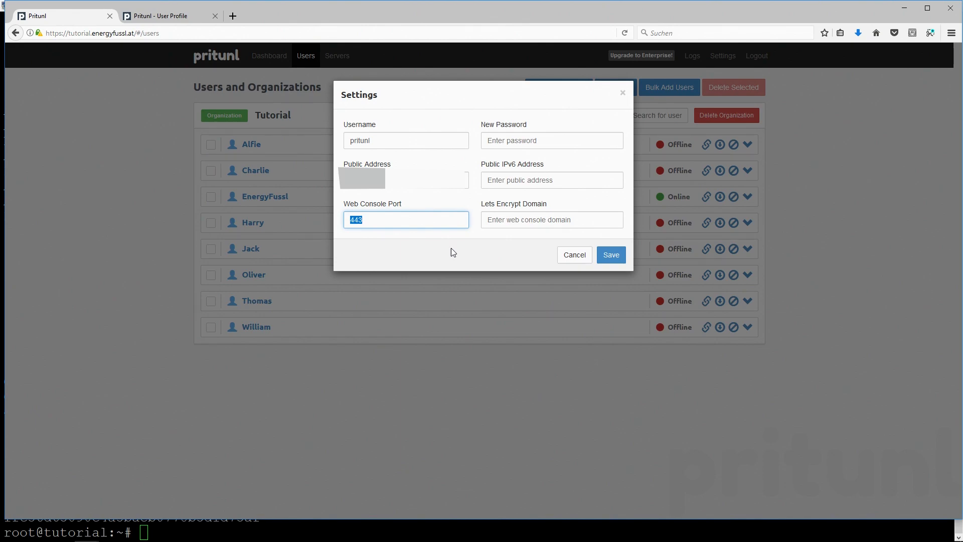
pyautogui.moveTo(549, 137)
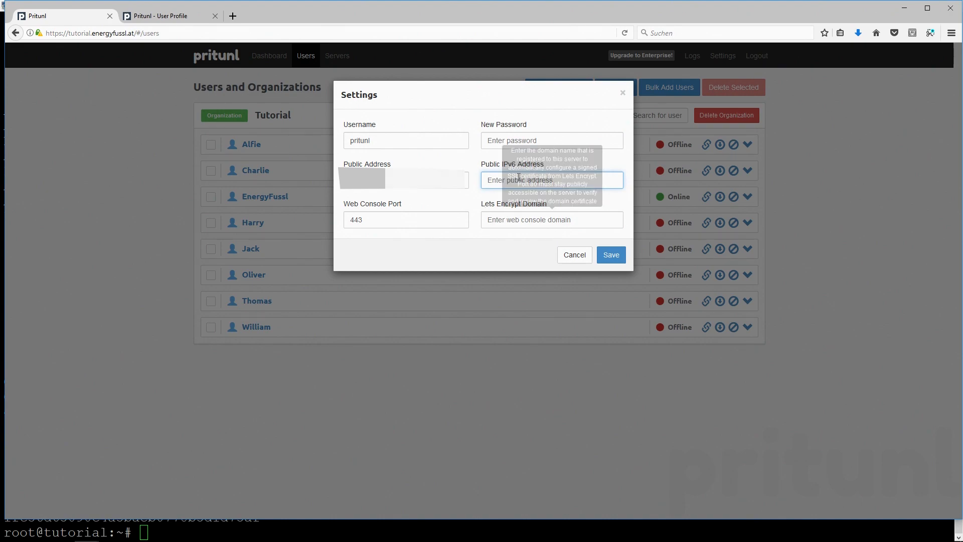
pyautogui.moveTo(520, 164)
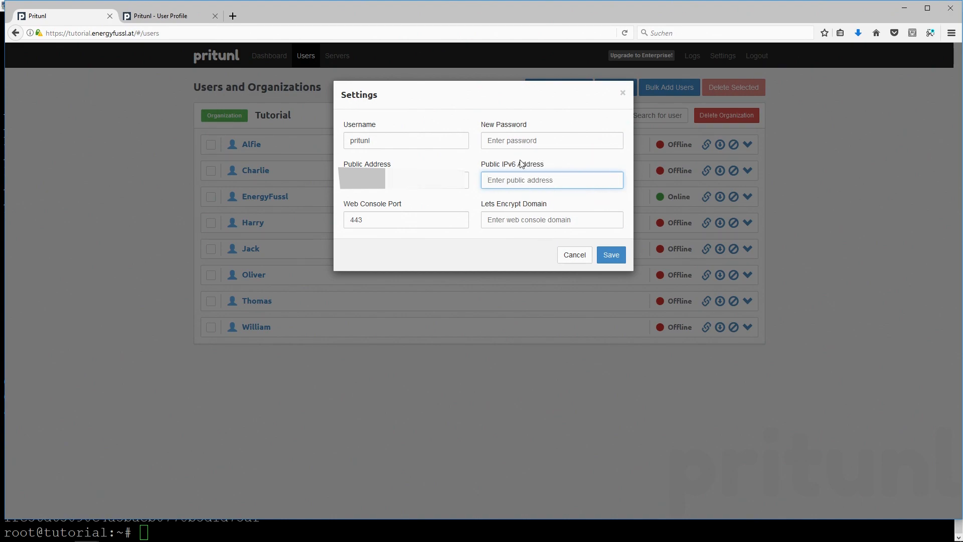
pyautogui.moveTo(542, 166)
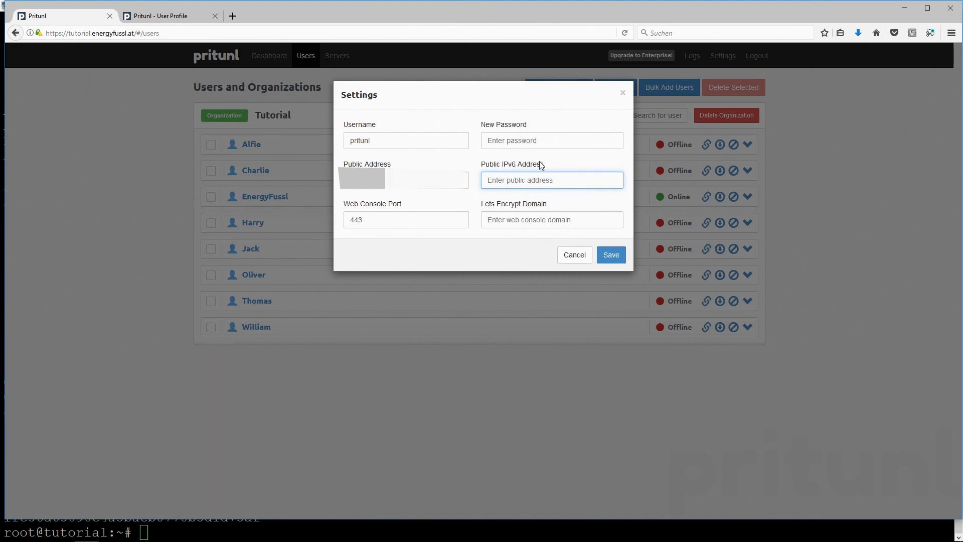
pyautogui.moveTo(579, 174)
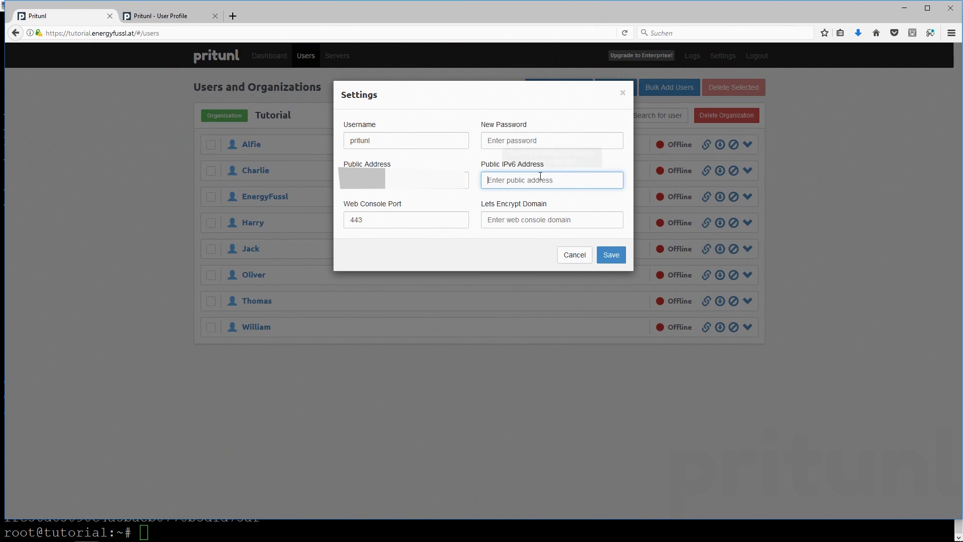
pyautogui.moveTo(577, 195)
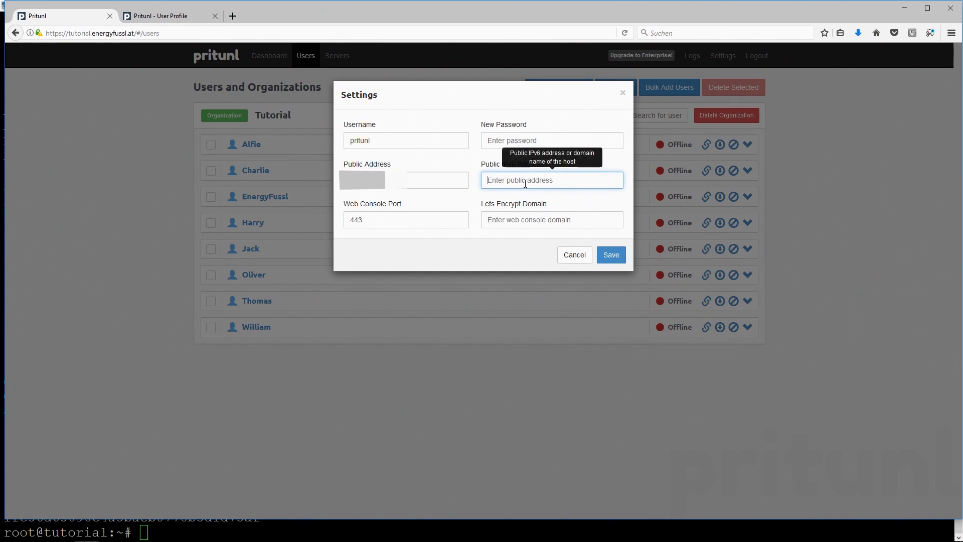
pyautogui.moveTo(446, 133)
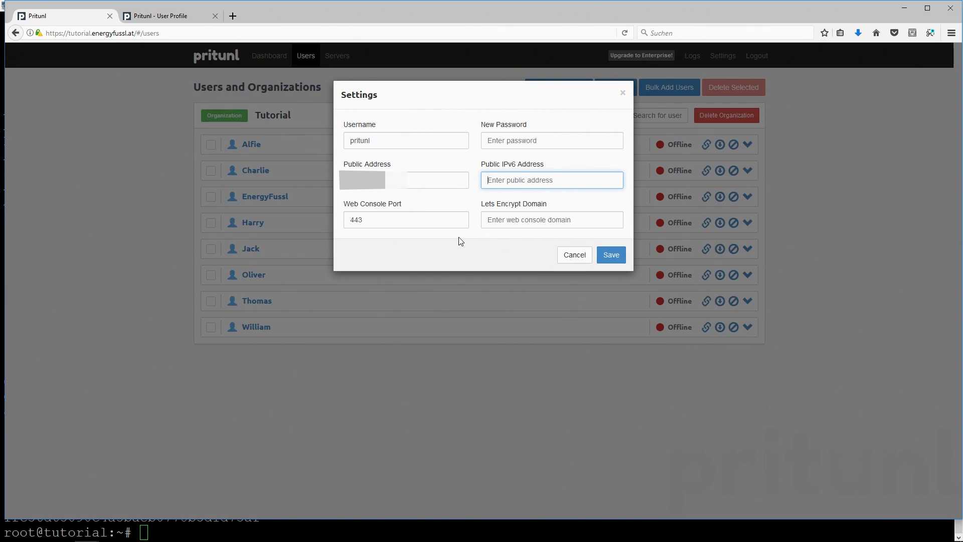
# - Save the Settings dialog without changes
pyautogui.click(609, 254)
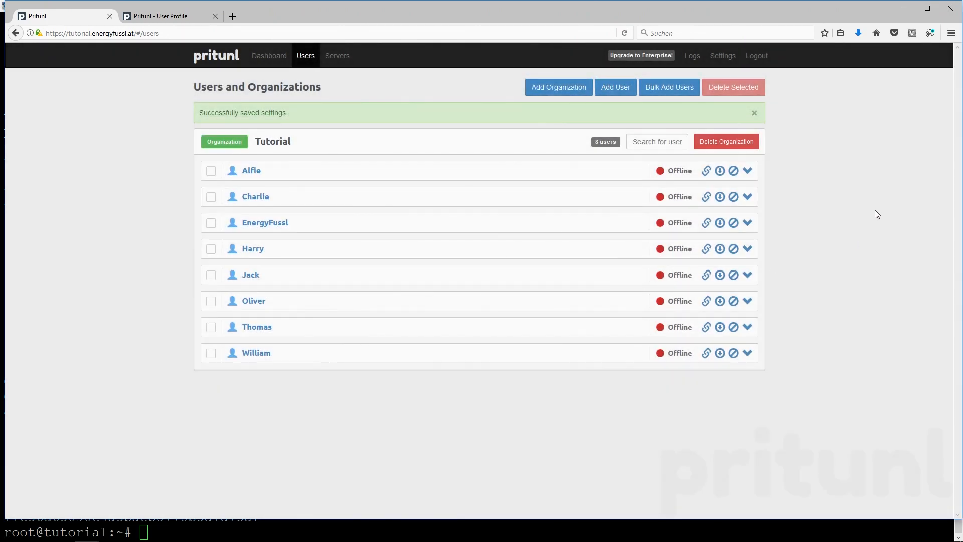
pyautogui.moveTo(181, 130)
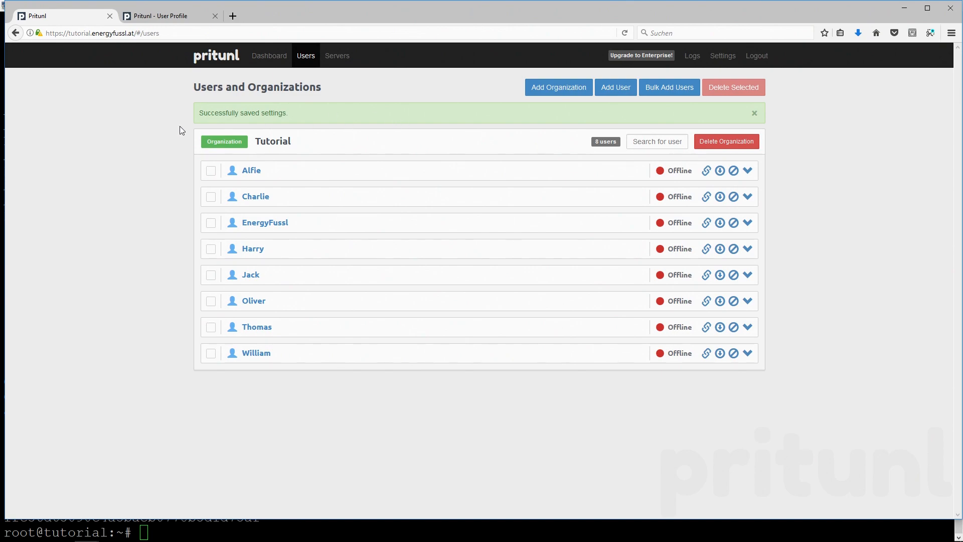
pyautogui.moveTo(132, 131)
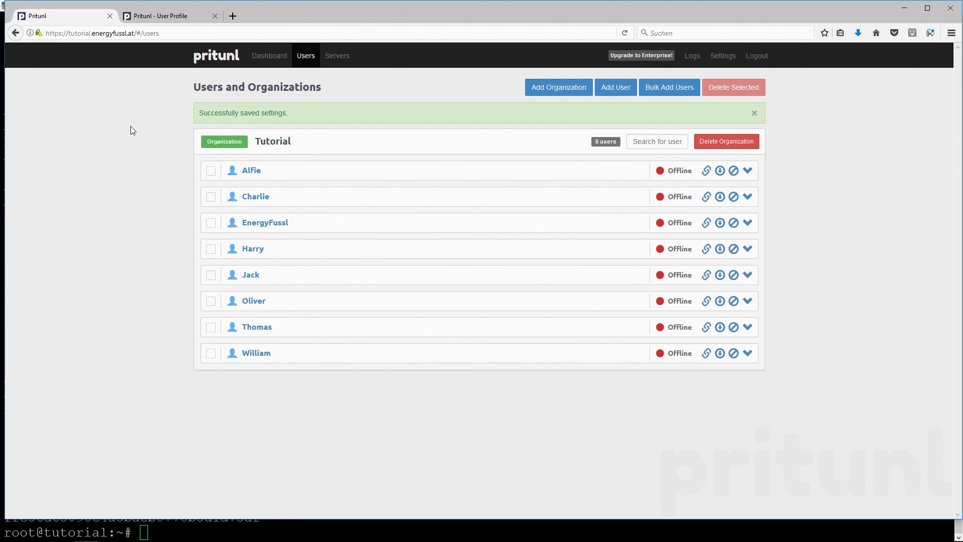